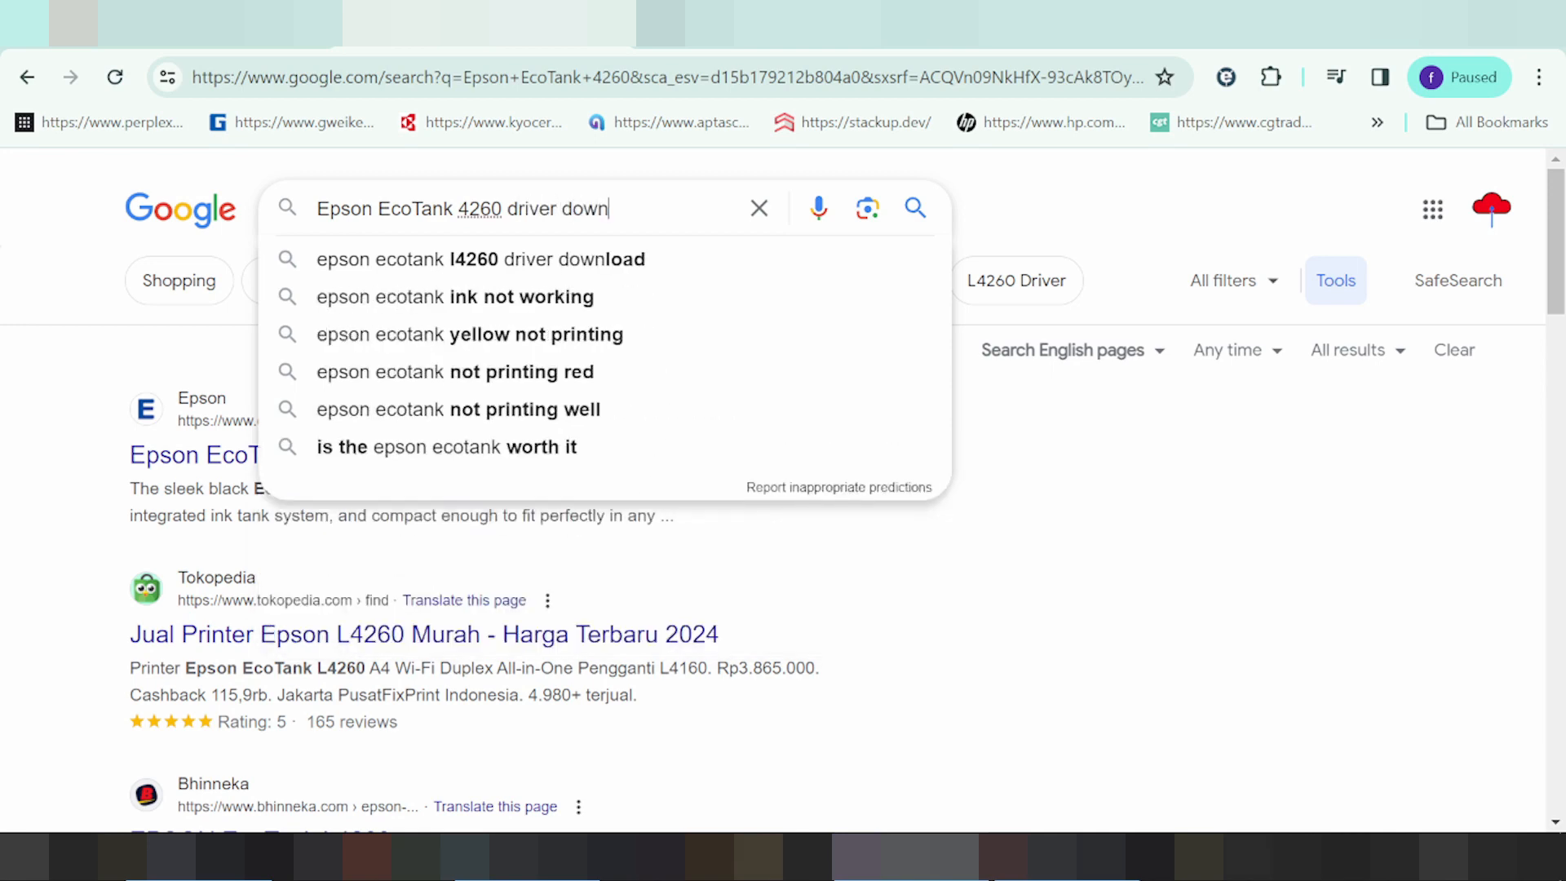
Search Google for 'Epson EcoTank 4260 driver download' and locate the Epson Europe L4260 Support result.
key(Enter)
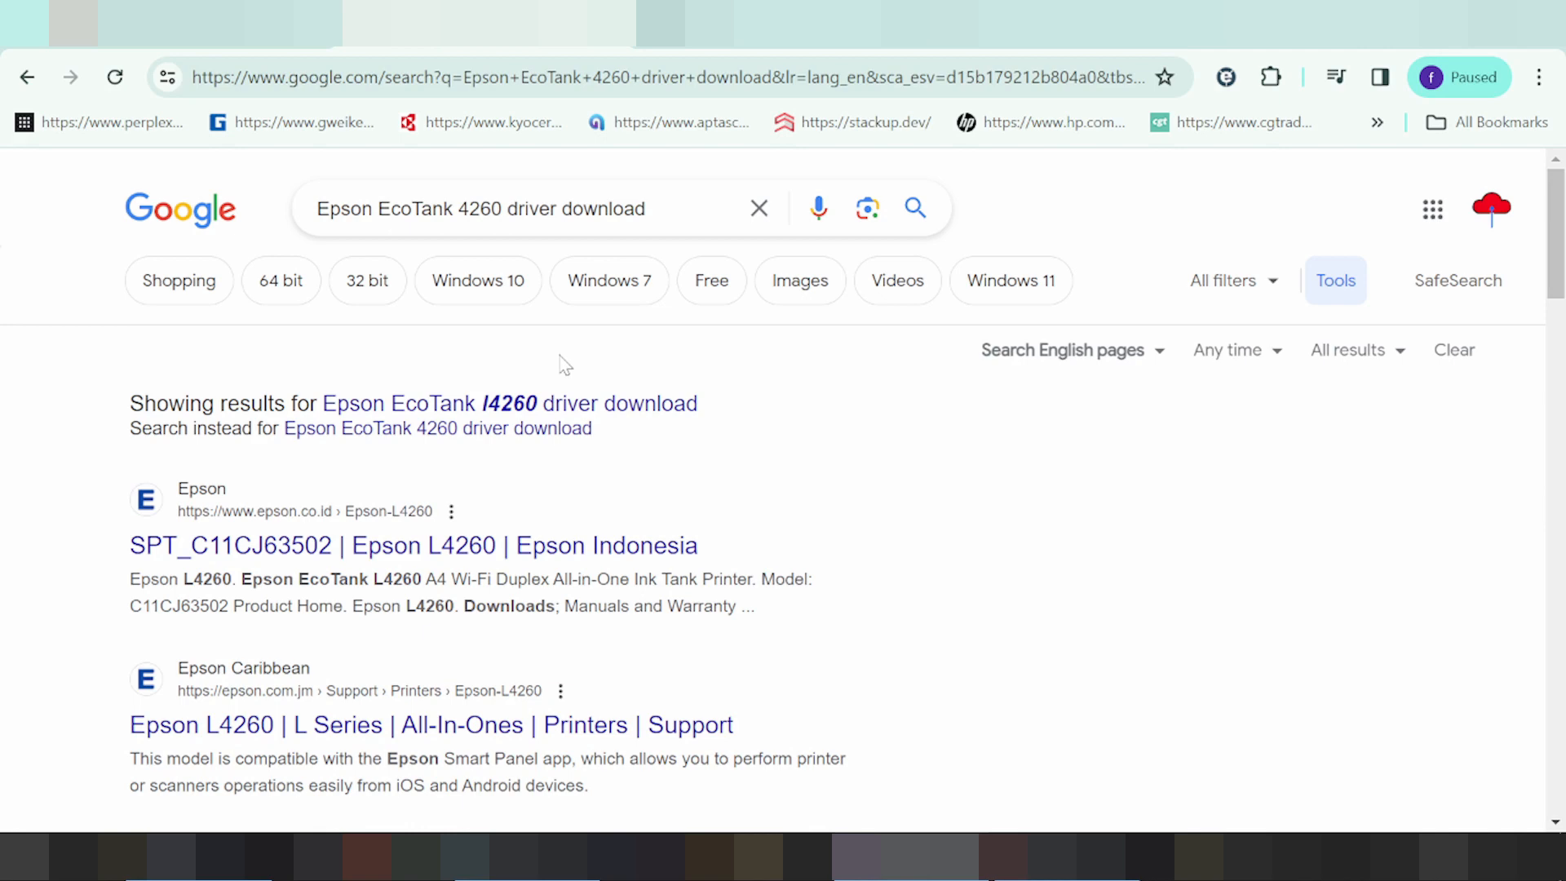
mouse_move(669, 388)
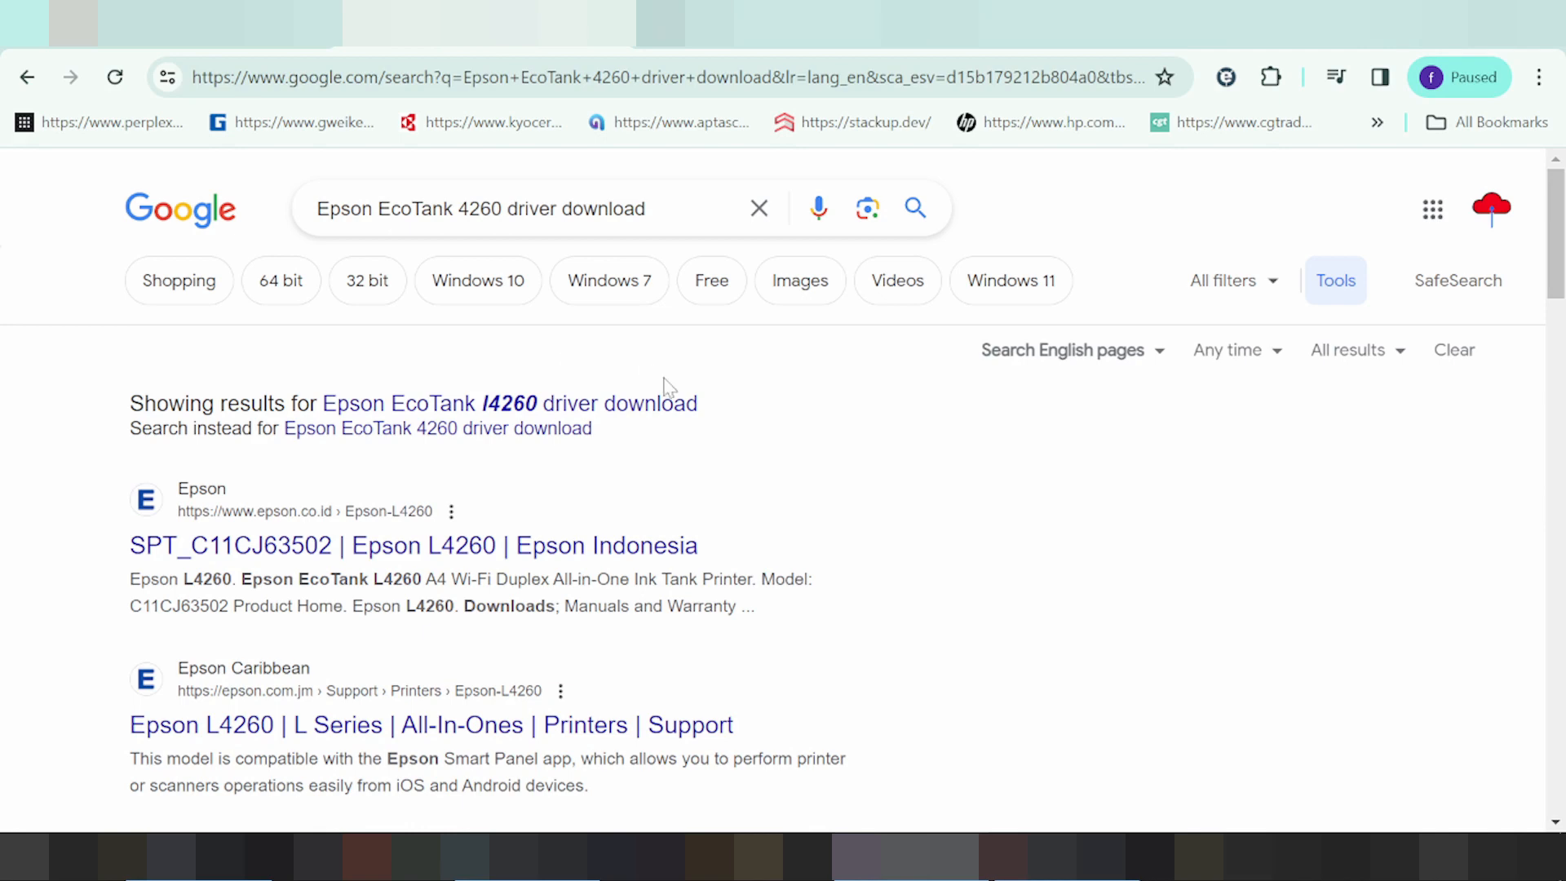
scroll(down, 3)
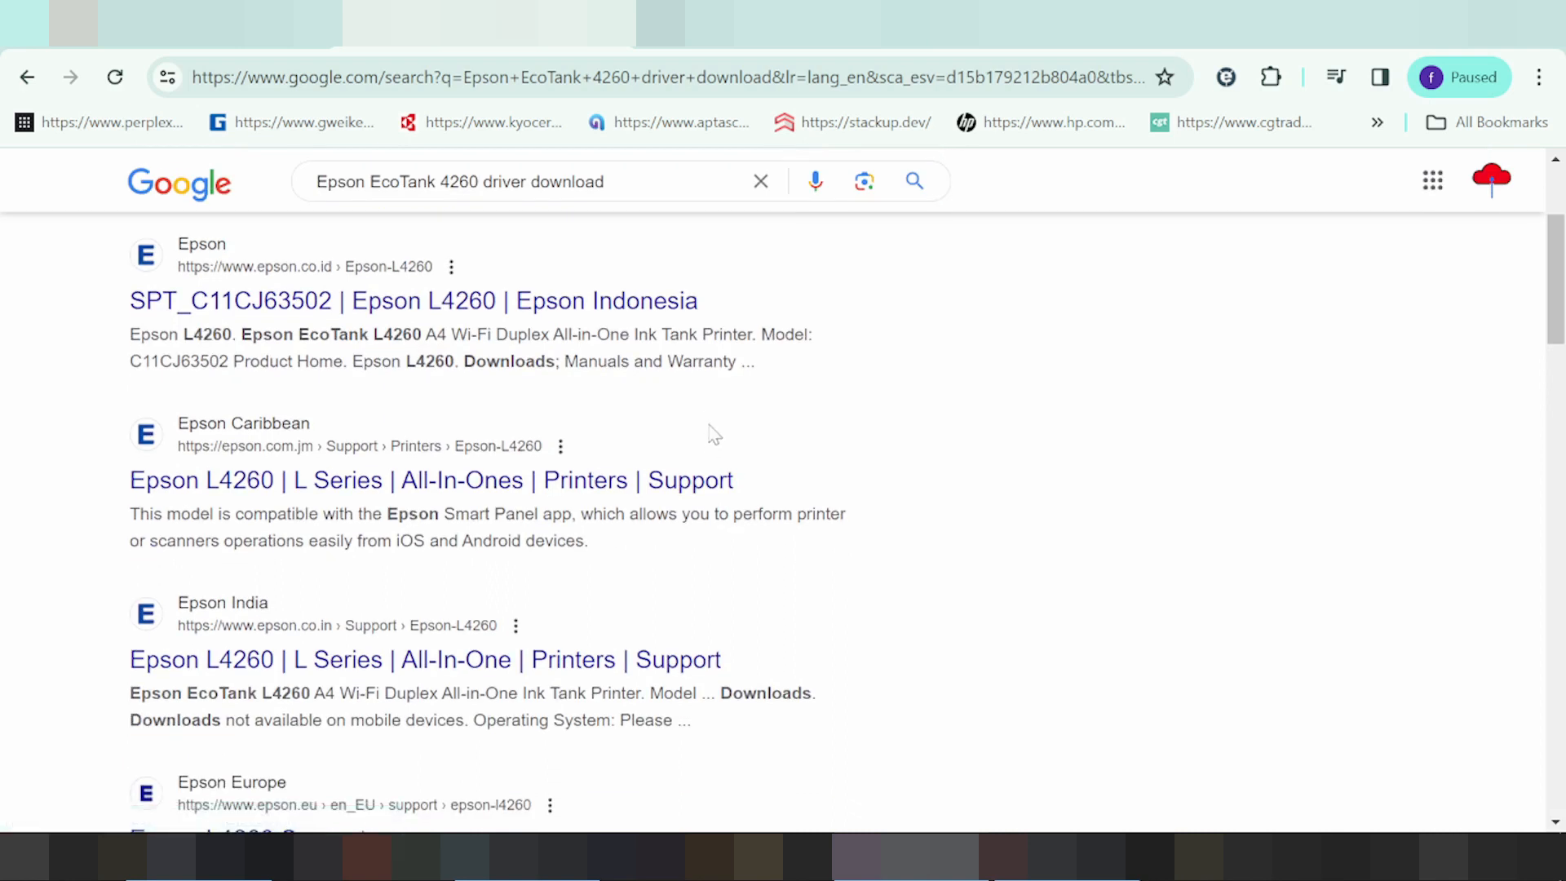
scroll(down, 3)
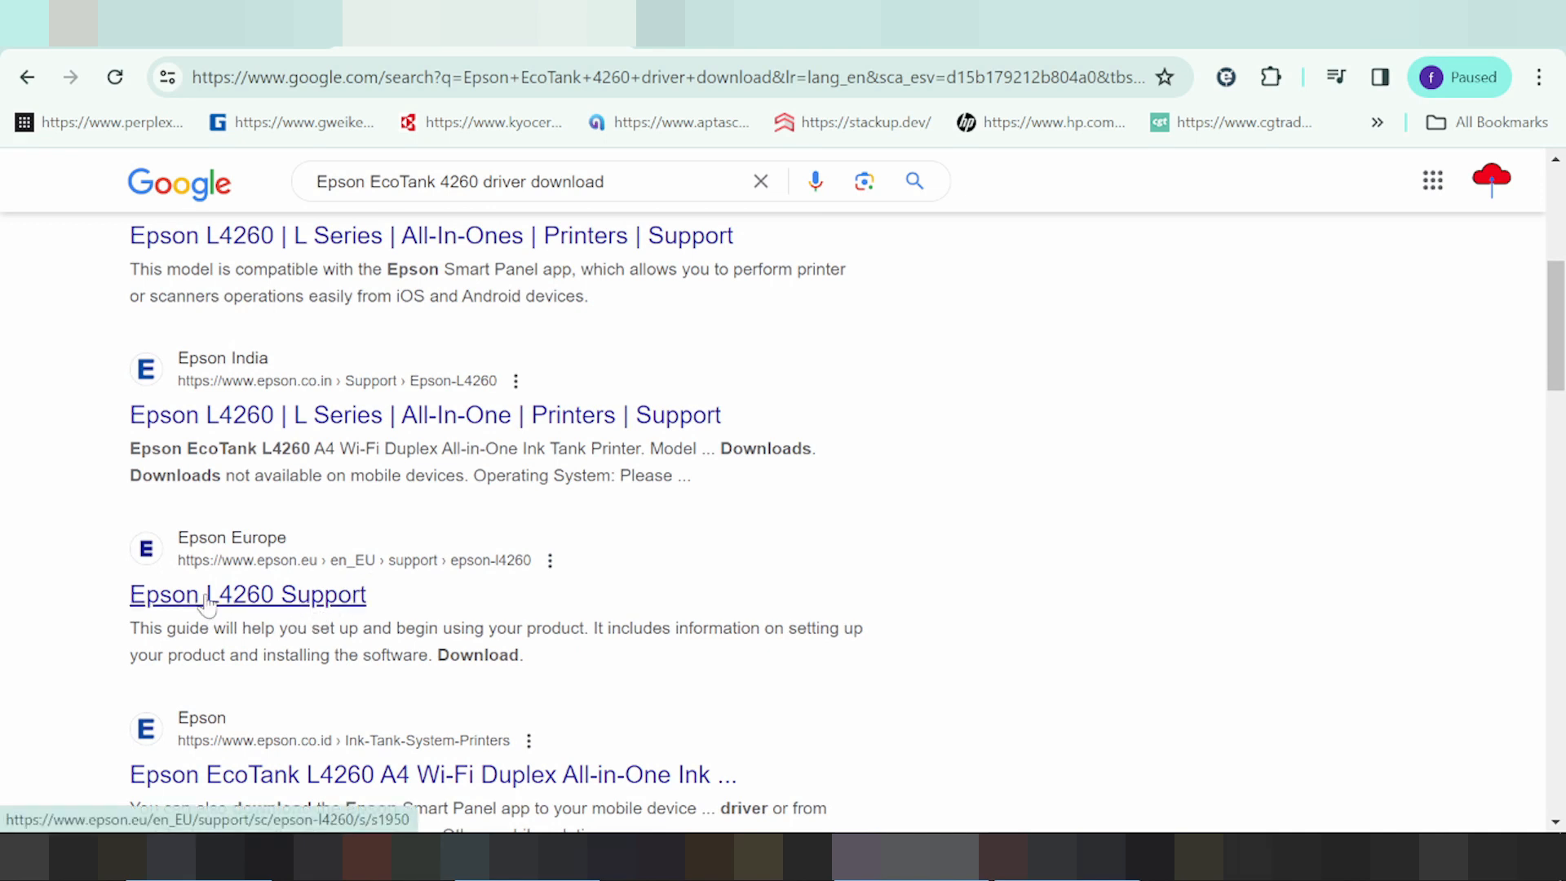
Go to the Epson Europe L4260 support page and reach its Operating System setting and Downloads list.
click(248, 593)
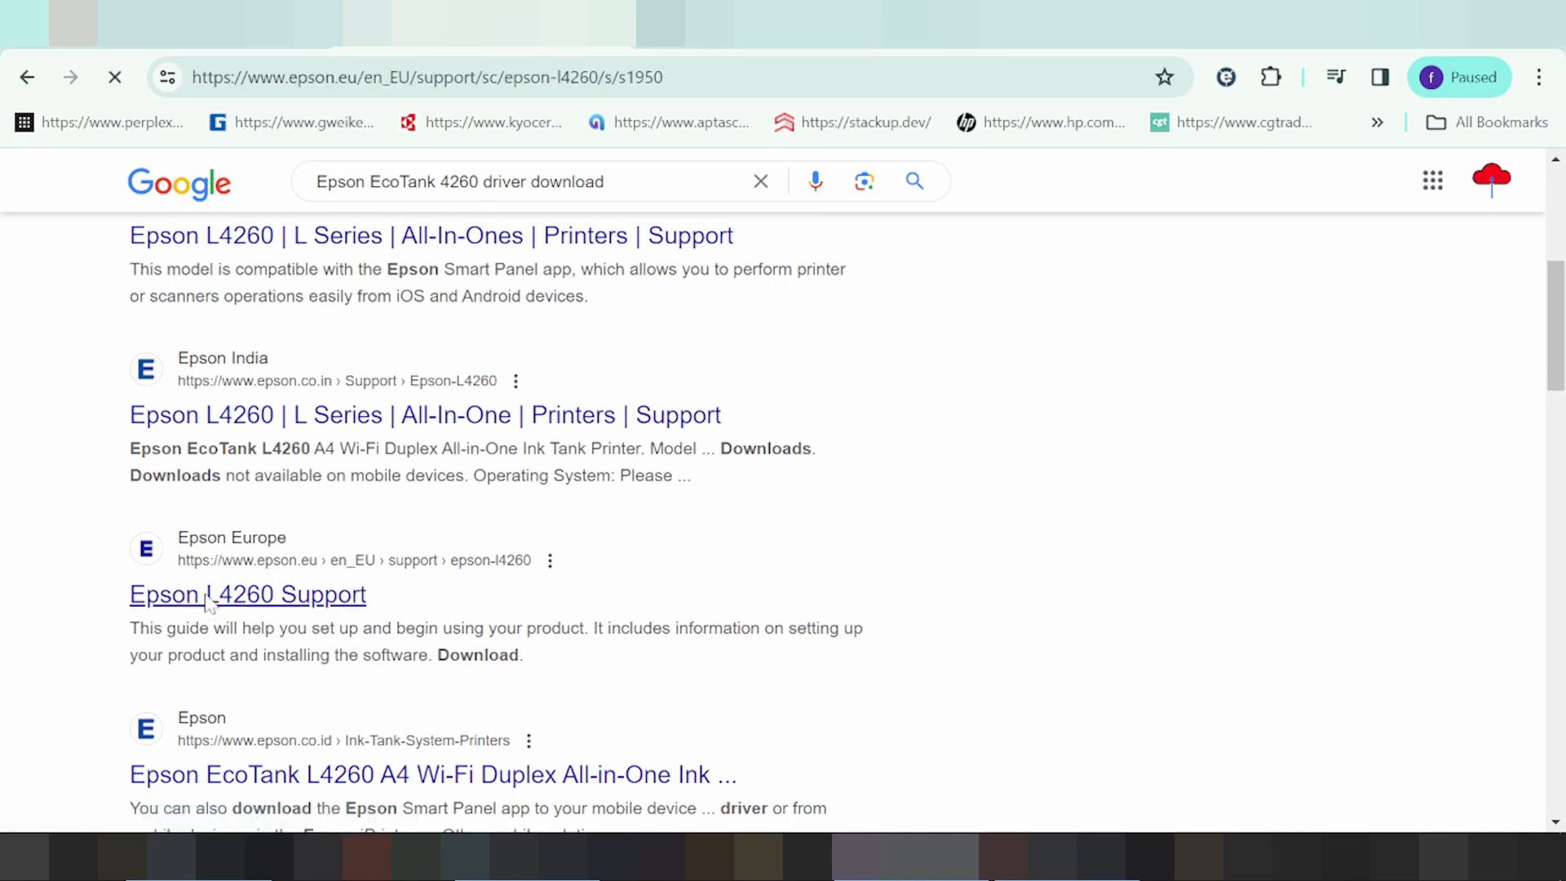
click(248, 594)
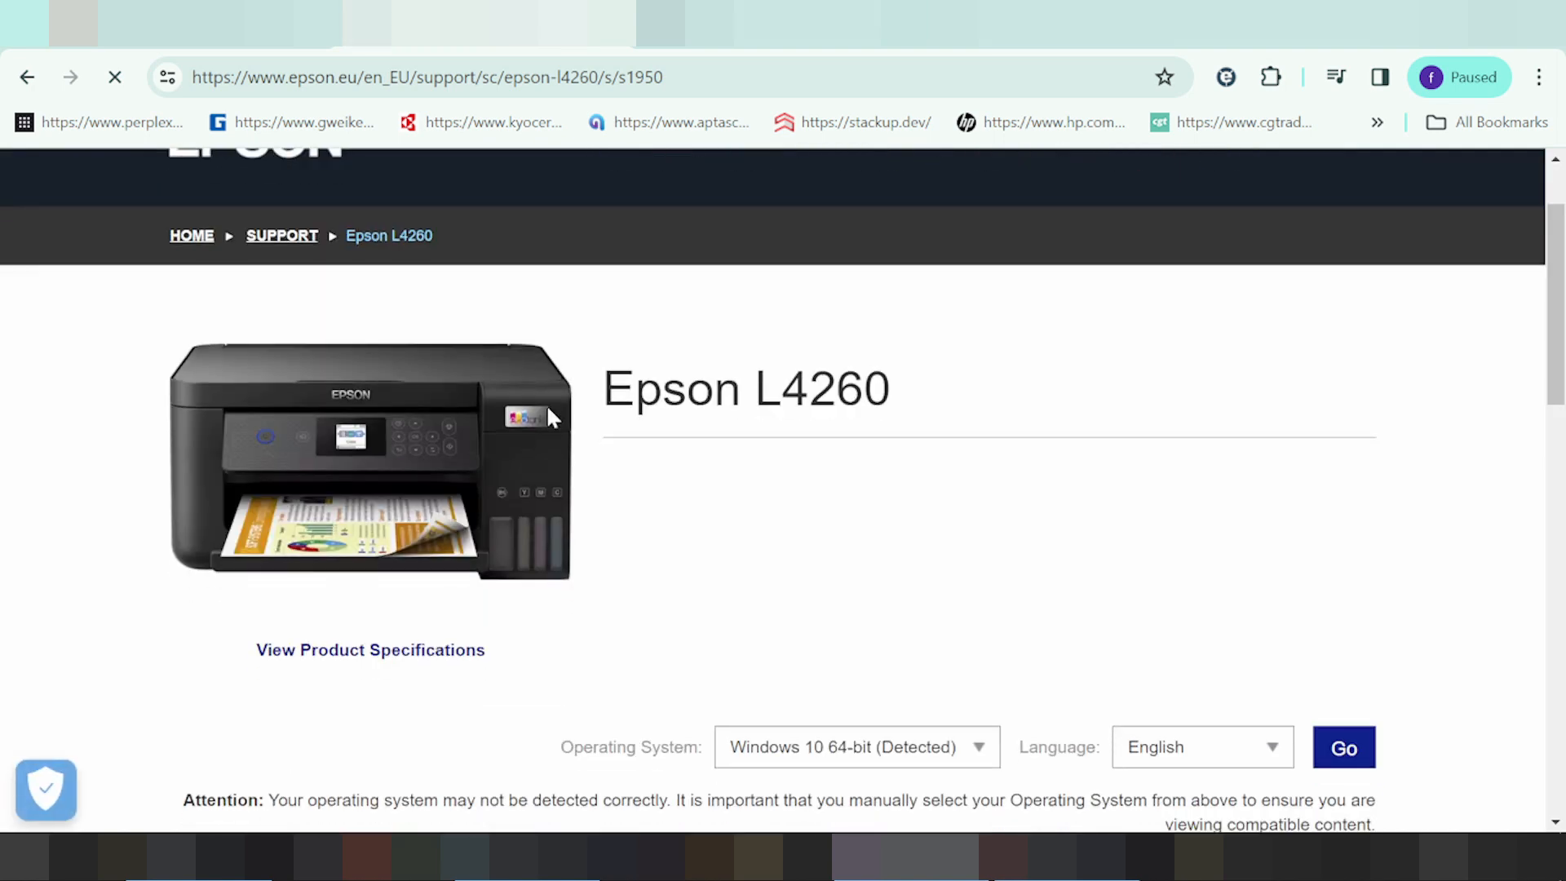
scroll(down, 3)
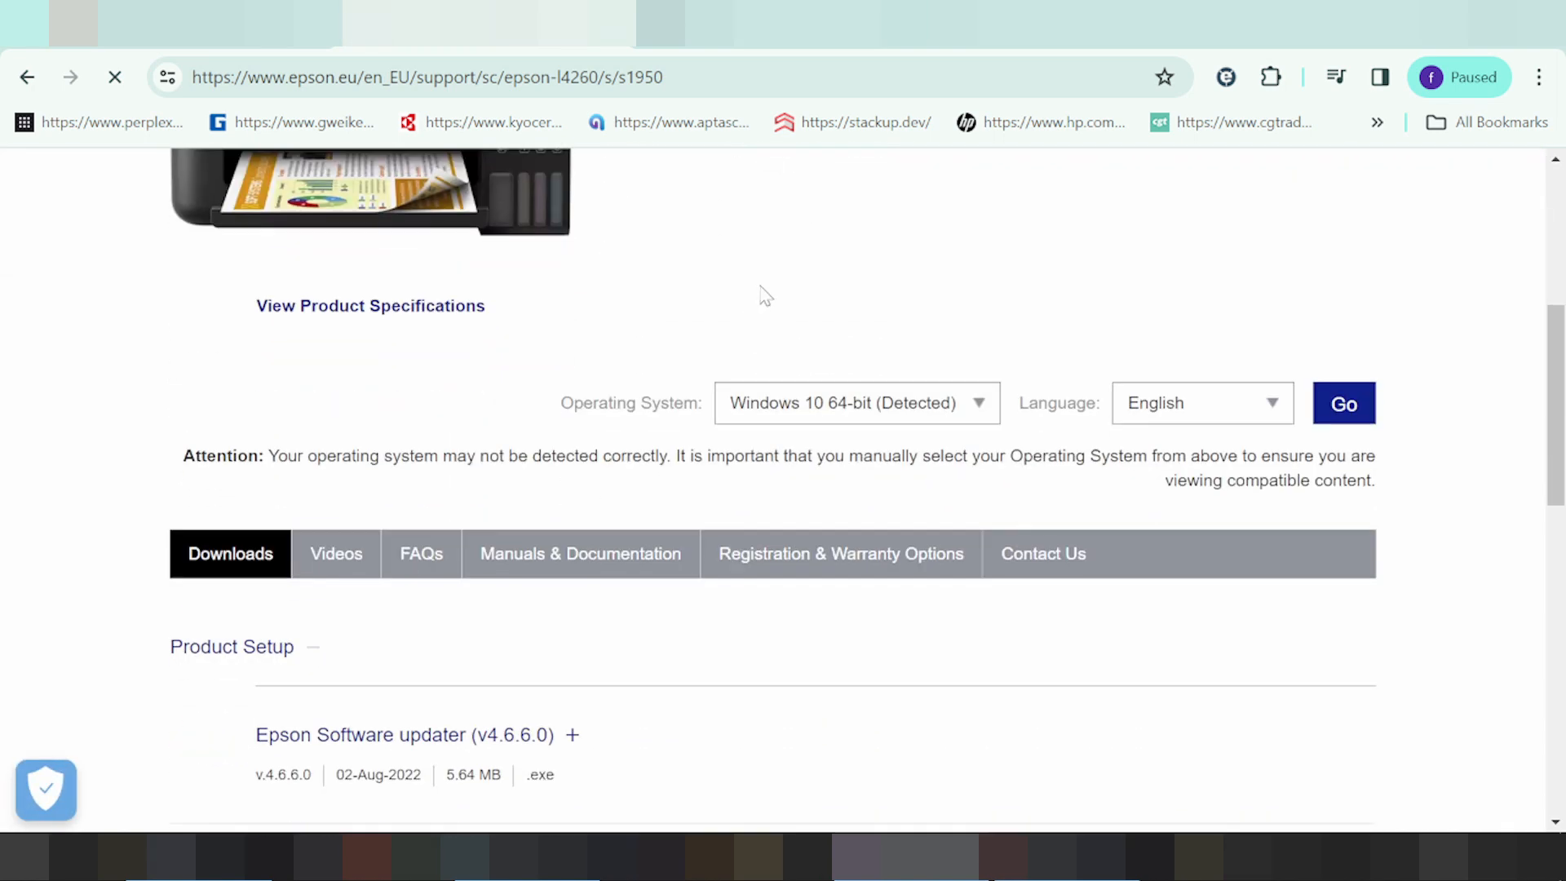
scroll(down, 3)
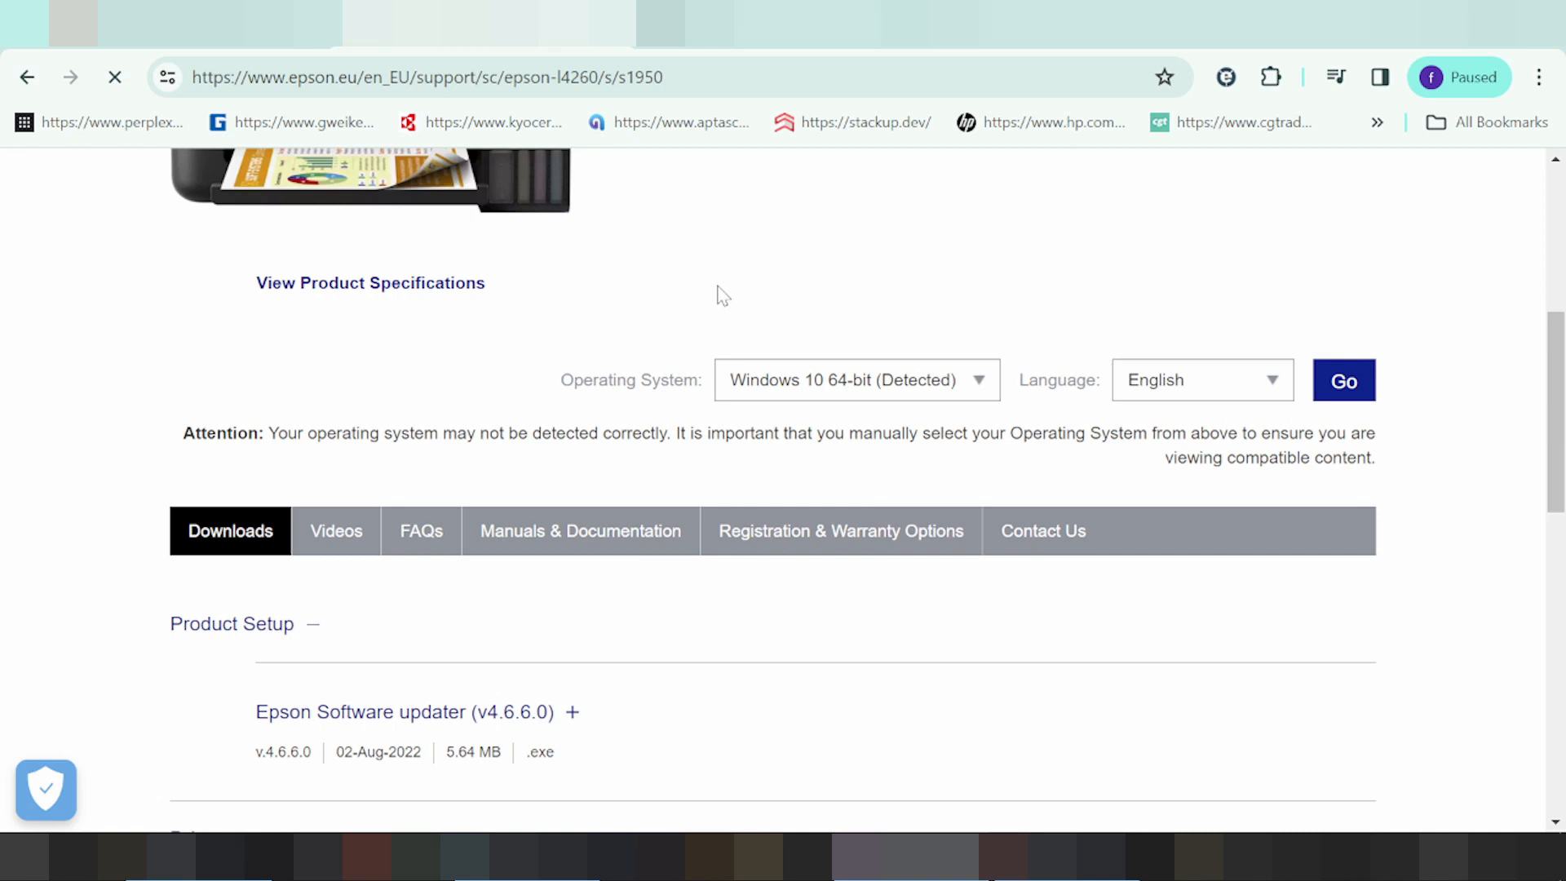
mouse_move(790, 363)
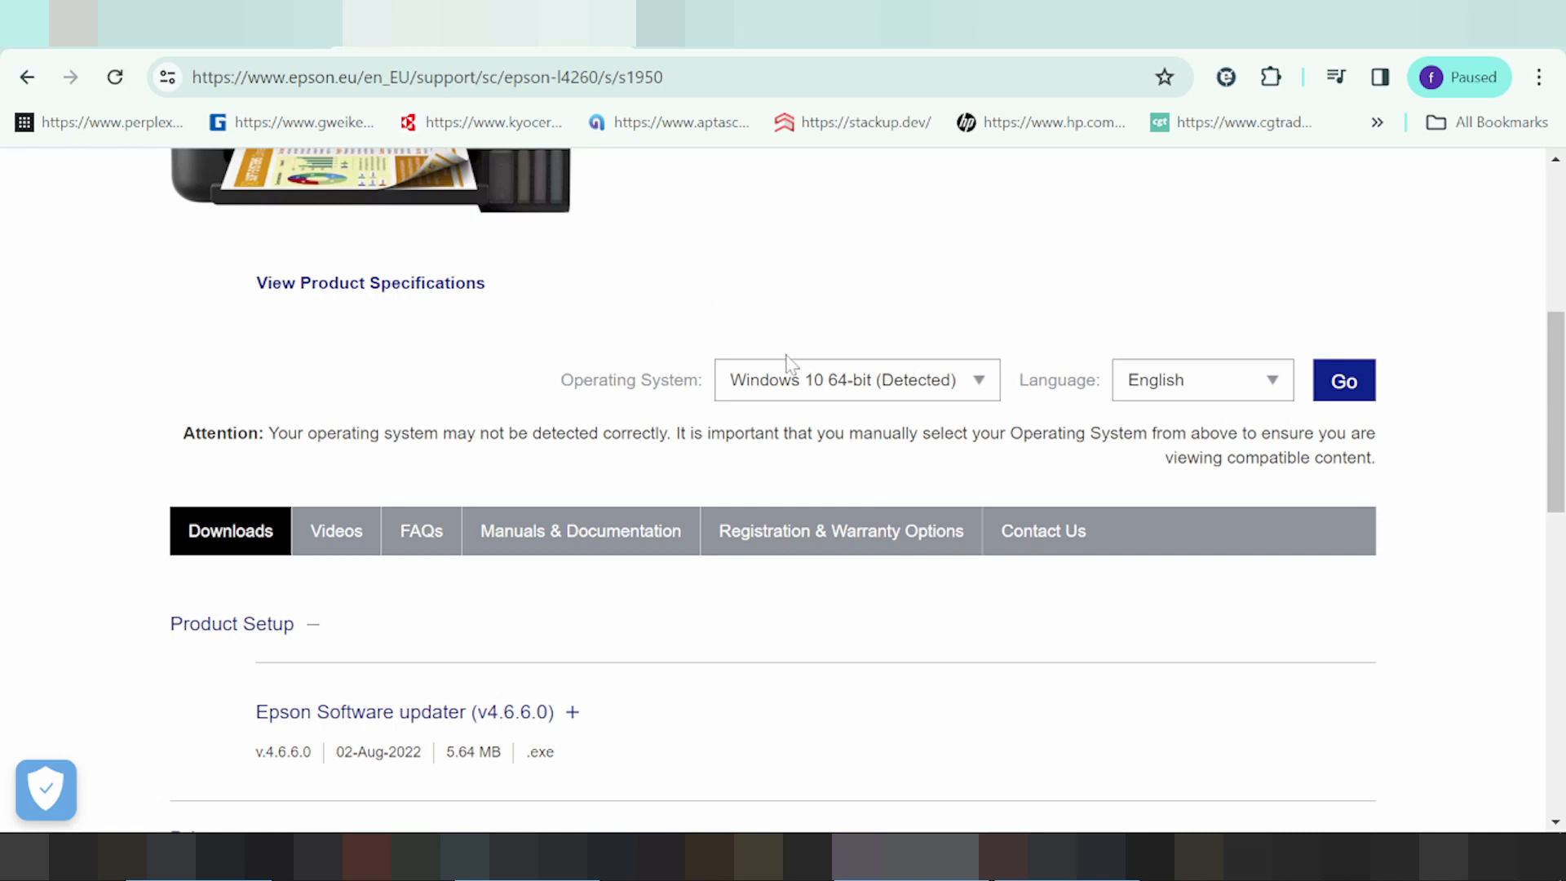
mouse_move(893, 388)
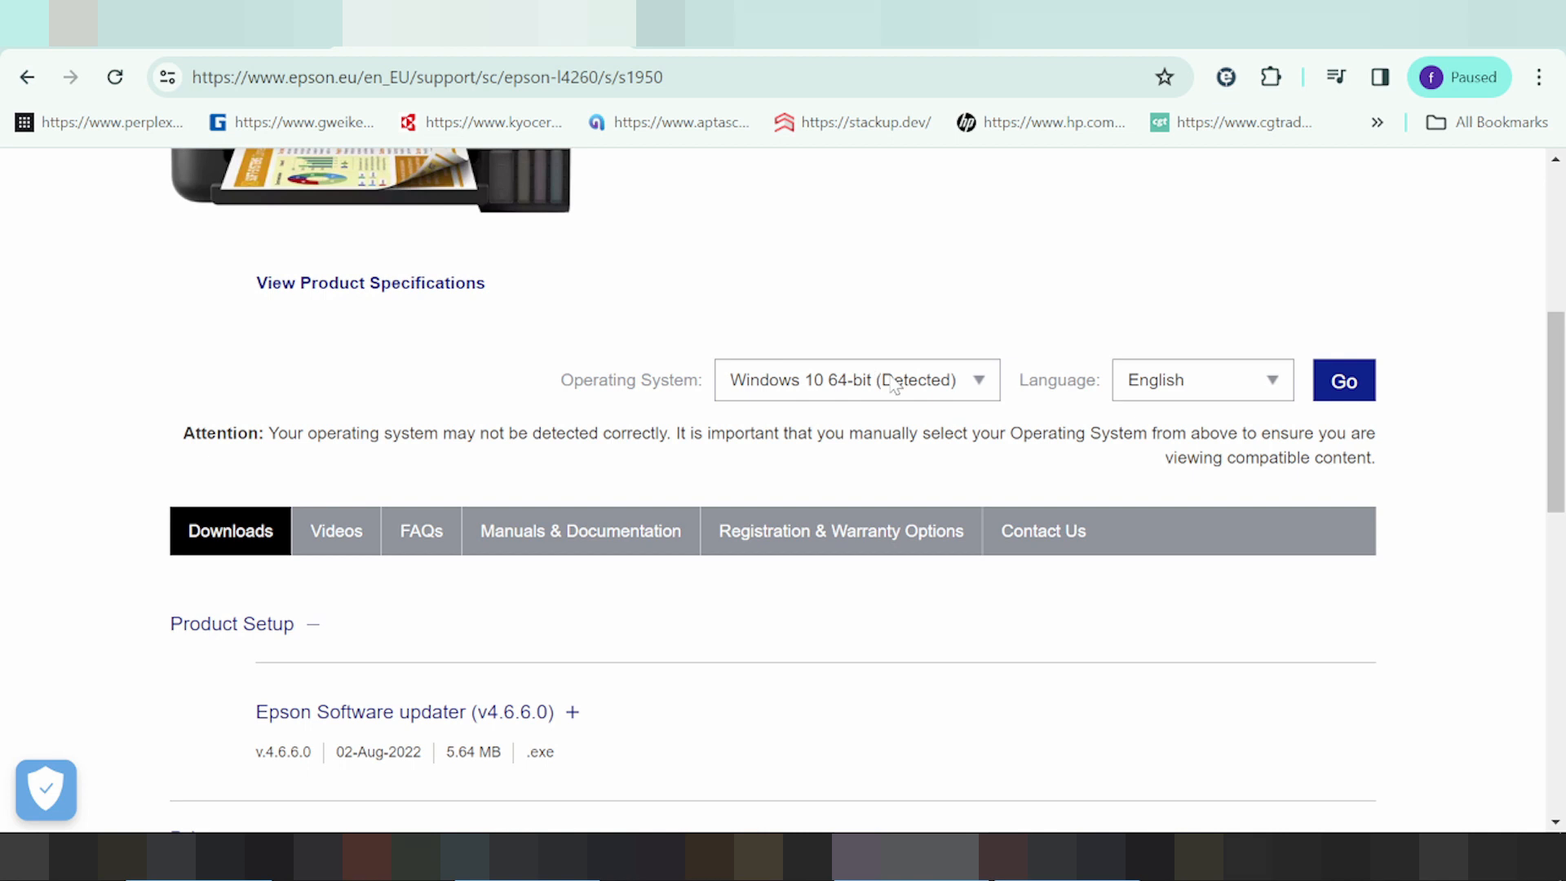
Choose Windows 11 as the operating system with English language and apply it with Go.
click(857, 380)
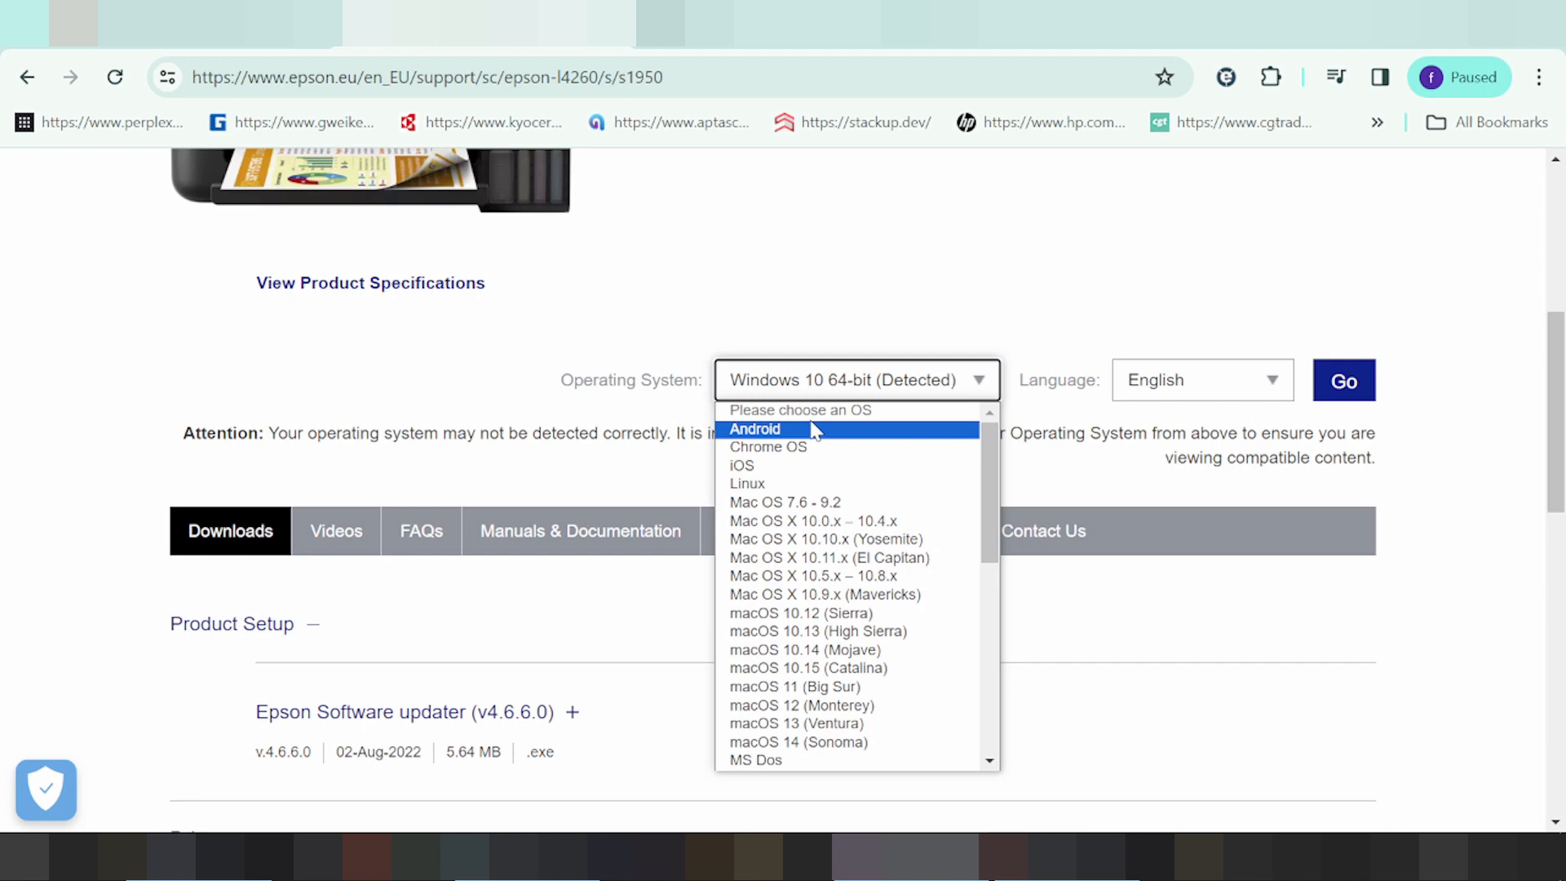
mouse_move(785, 502)
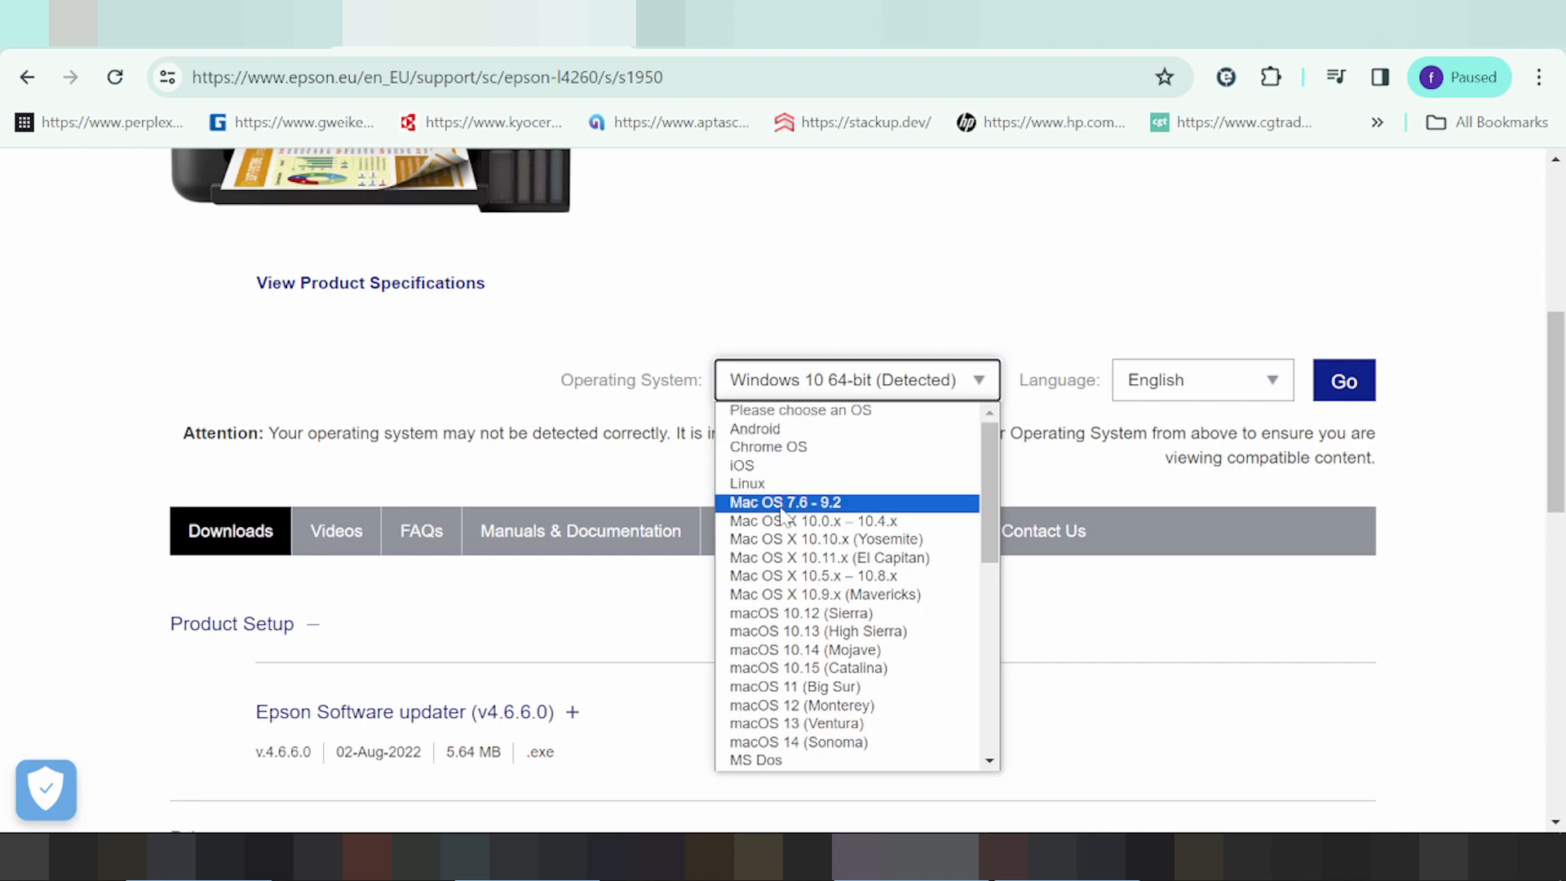
scroll(down, 3)
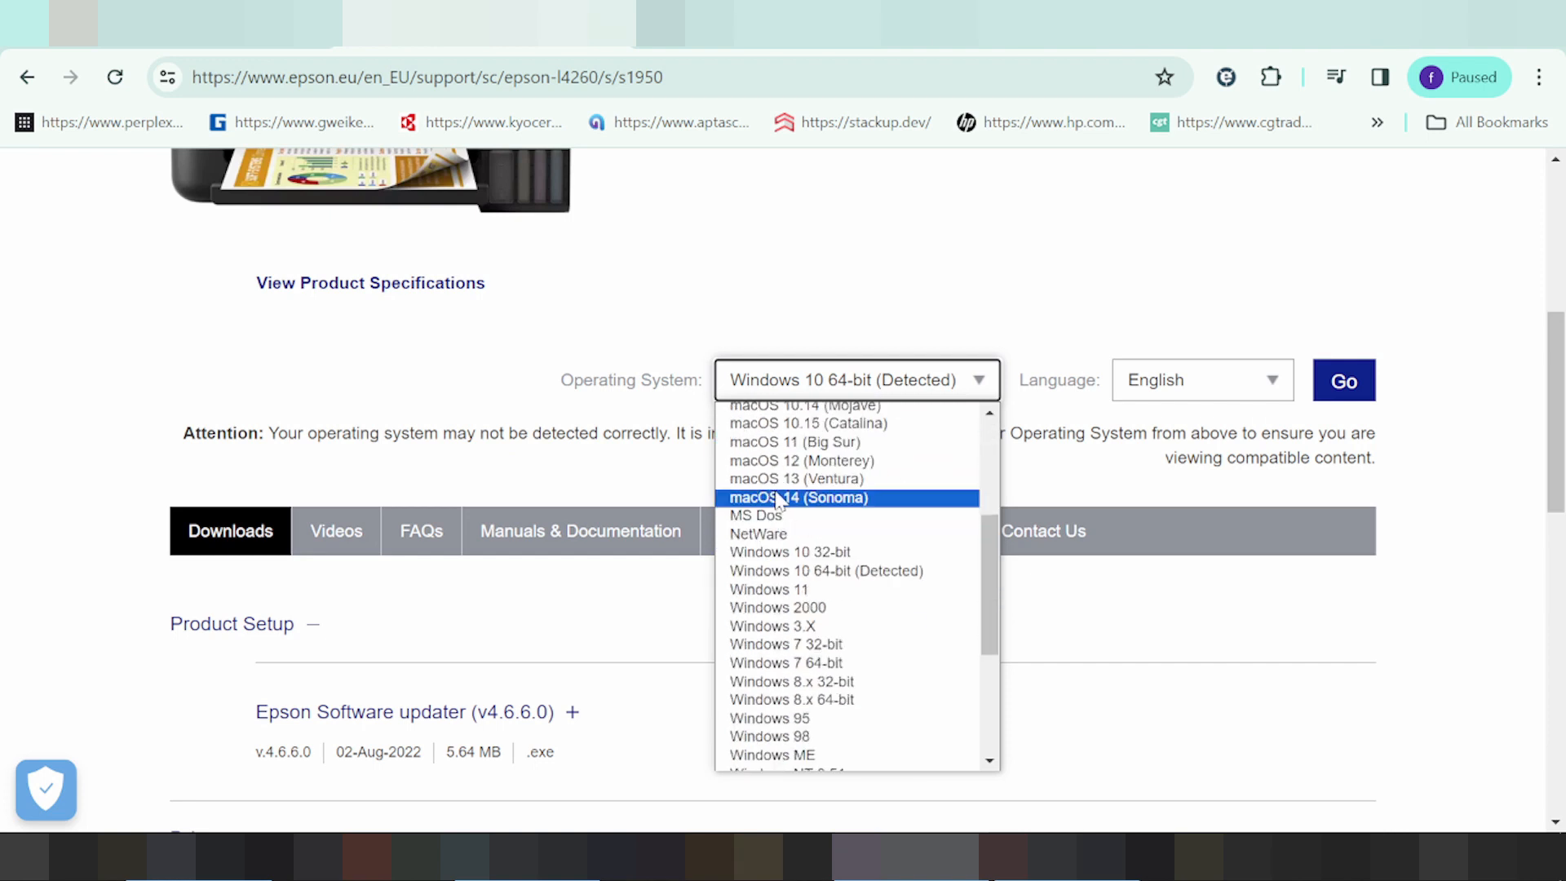
scroll(down, 3)
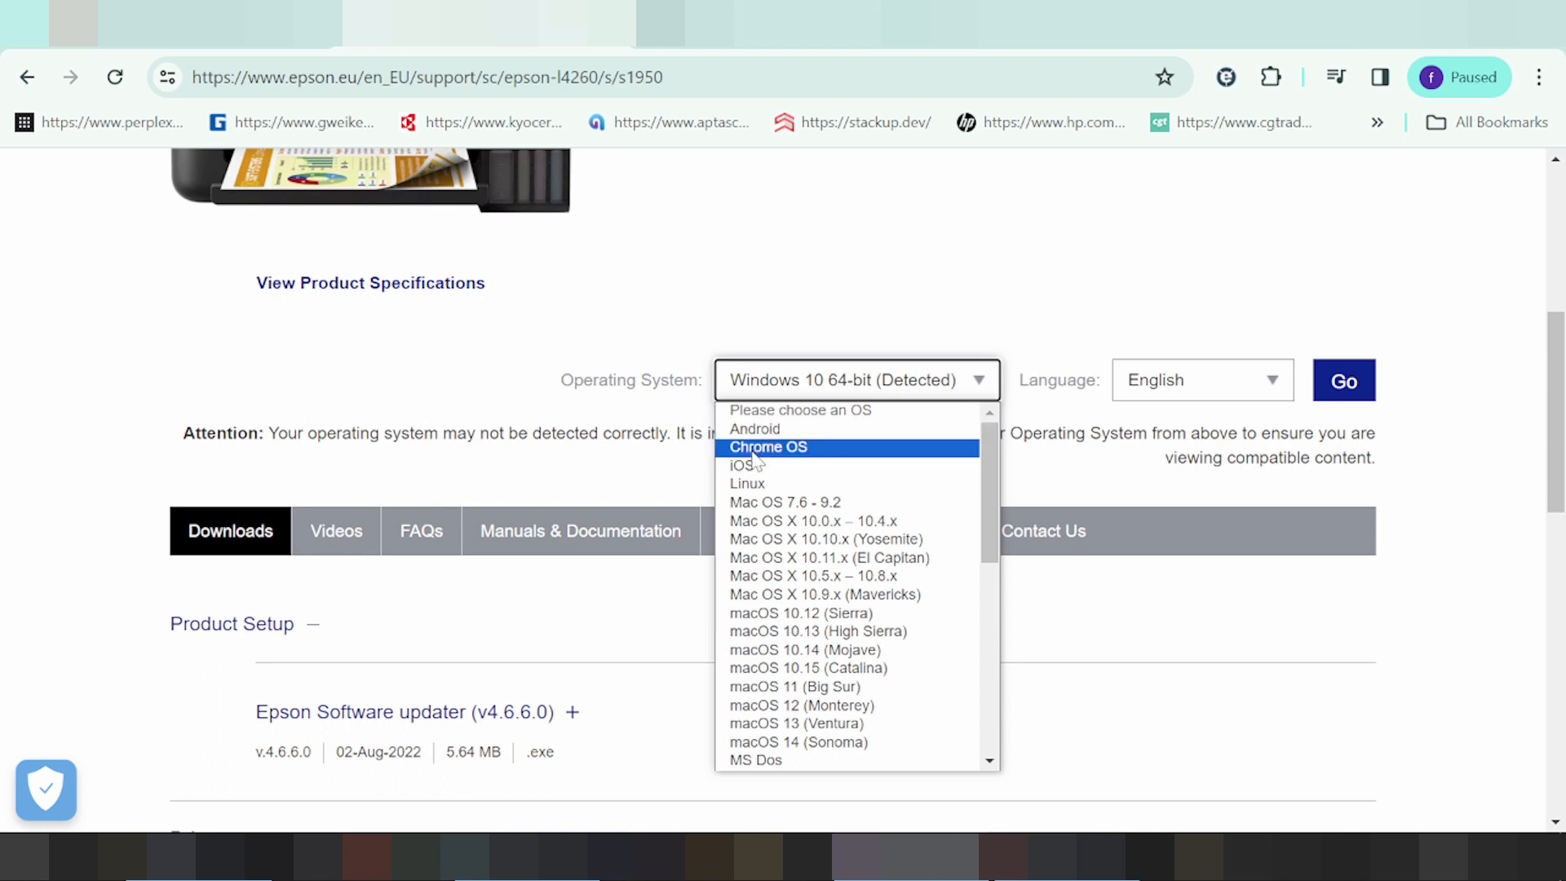
mouse_move(743, 465)
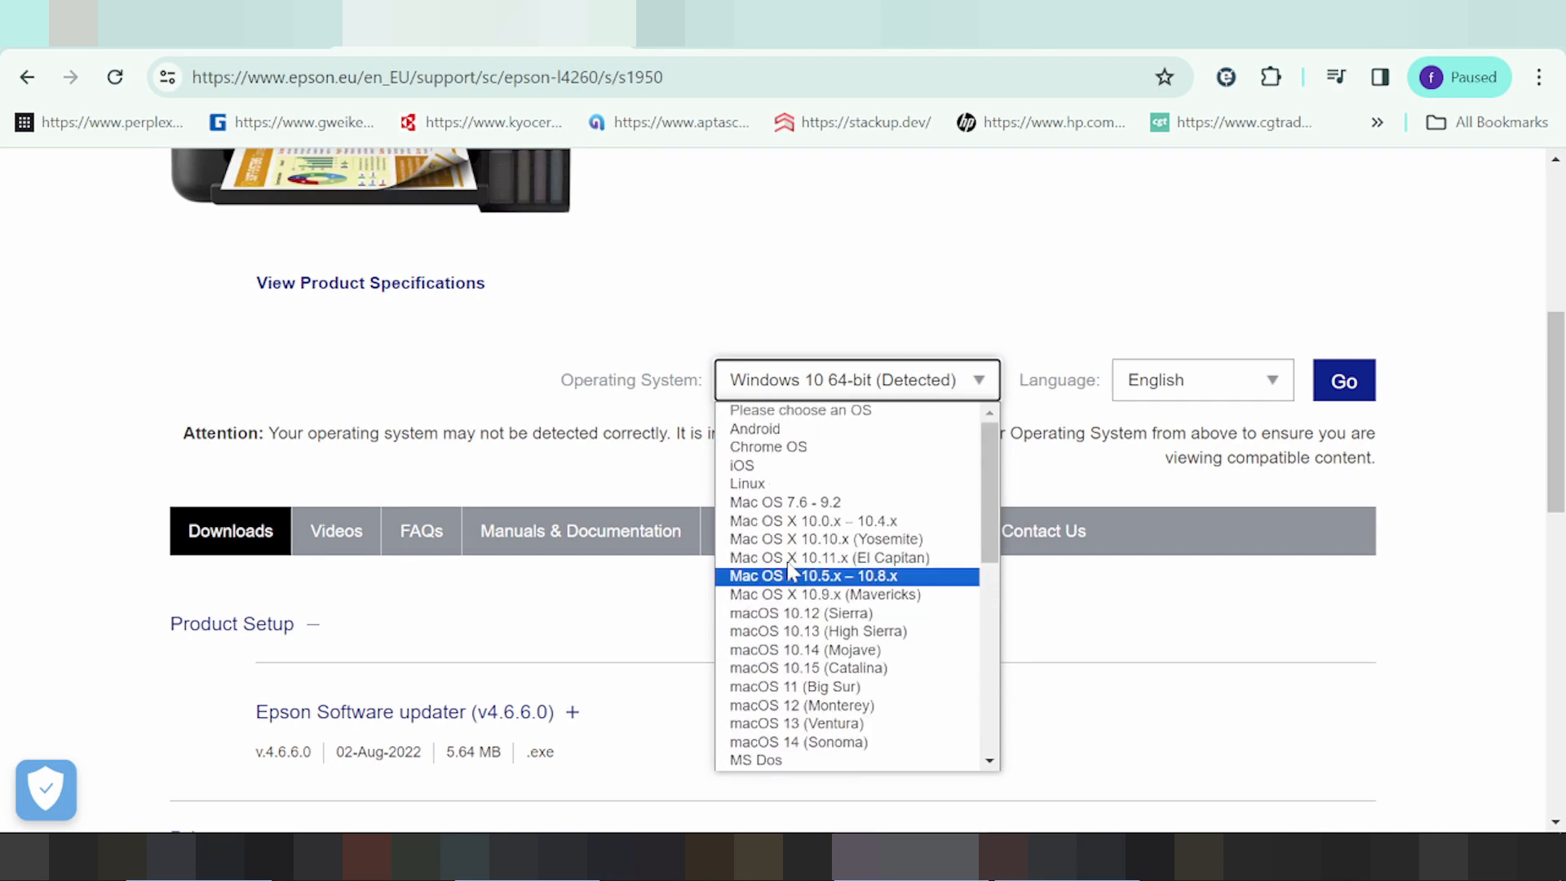
mouse_move(804, 651)
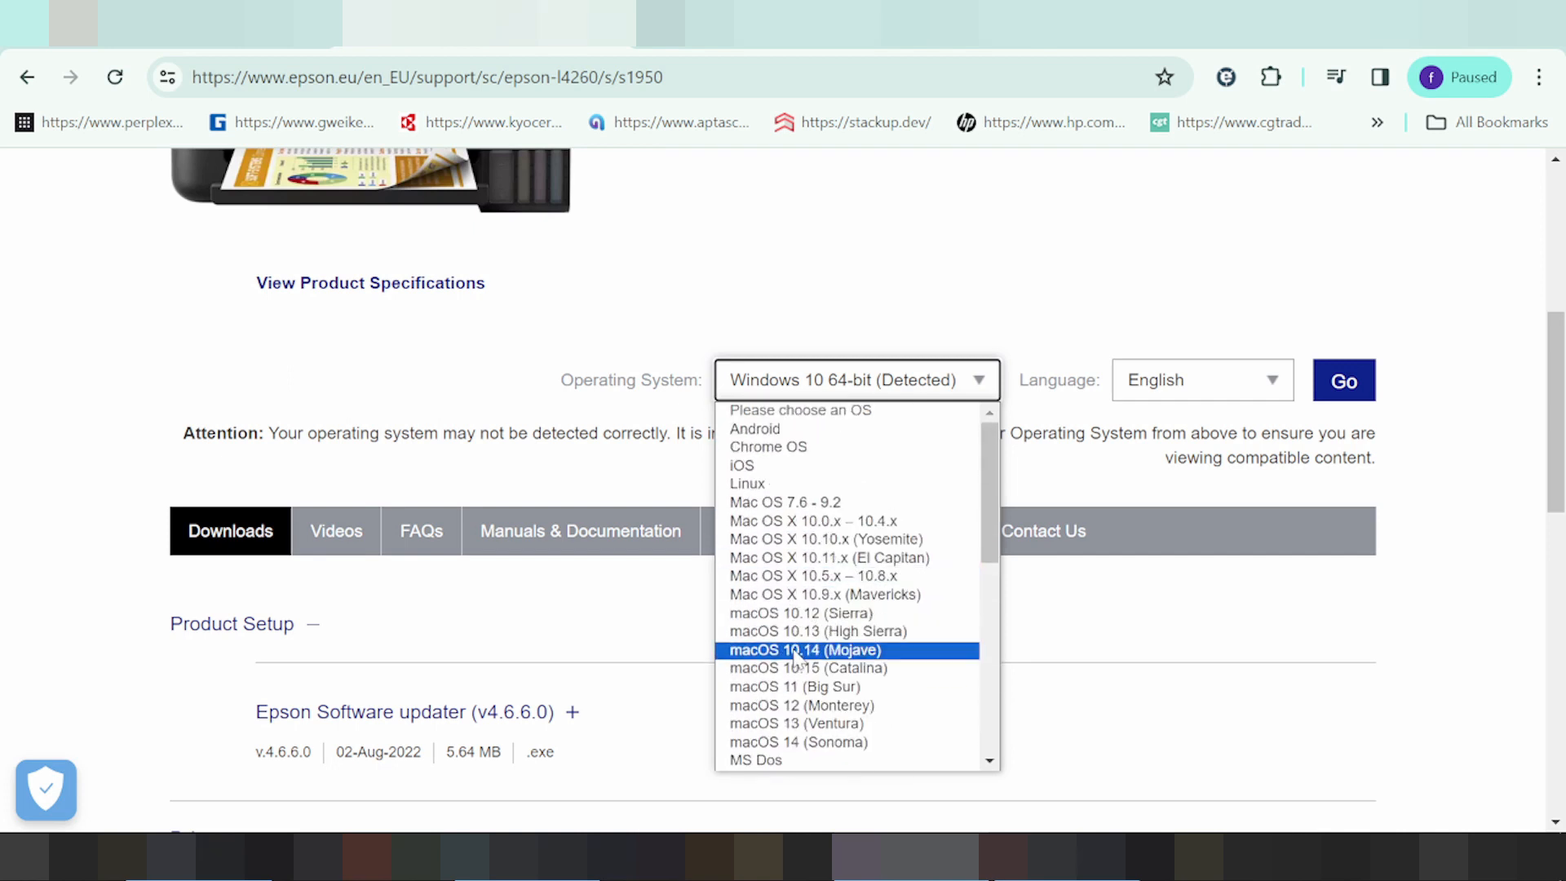
scroll(down, 3)
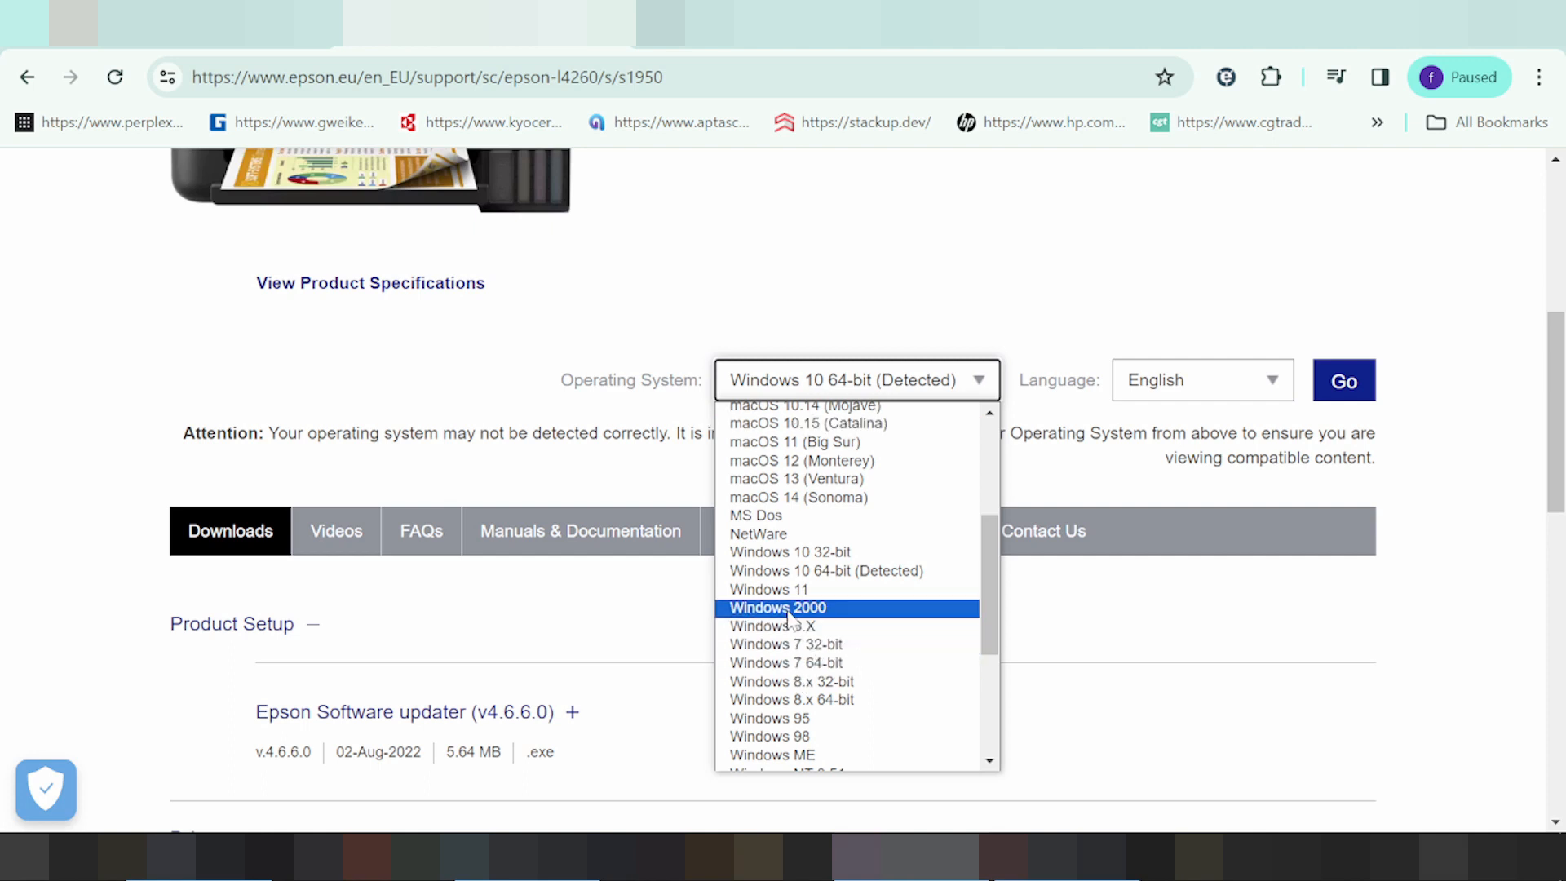
mouse_move(768, 589)
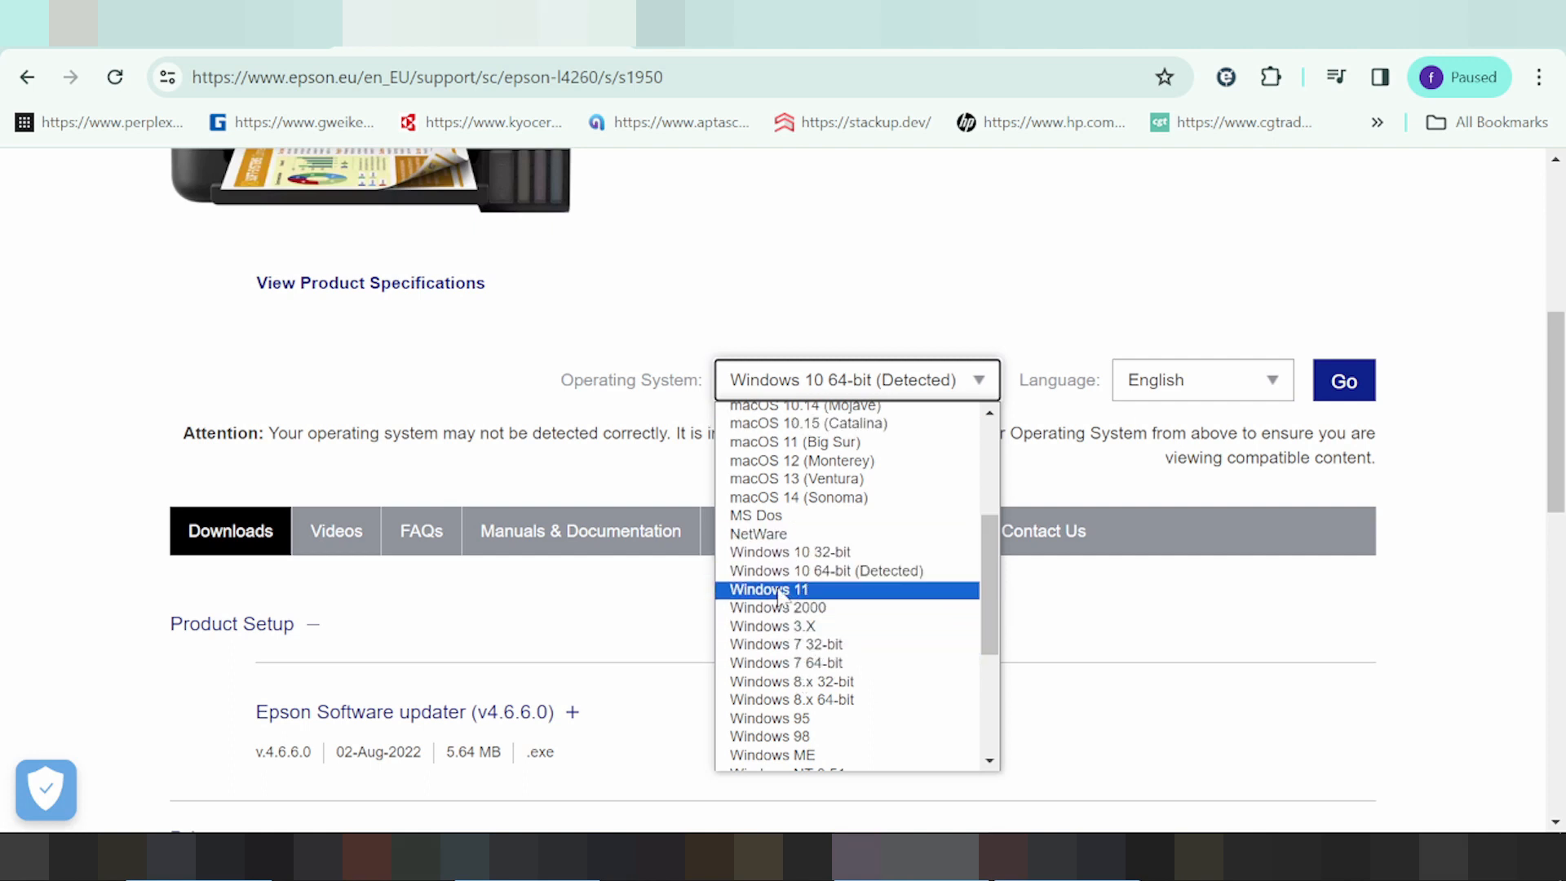
click(767, 589)
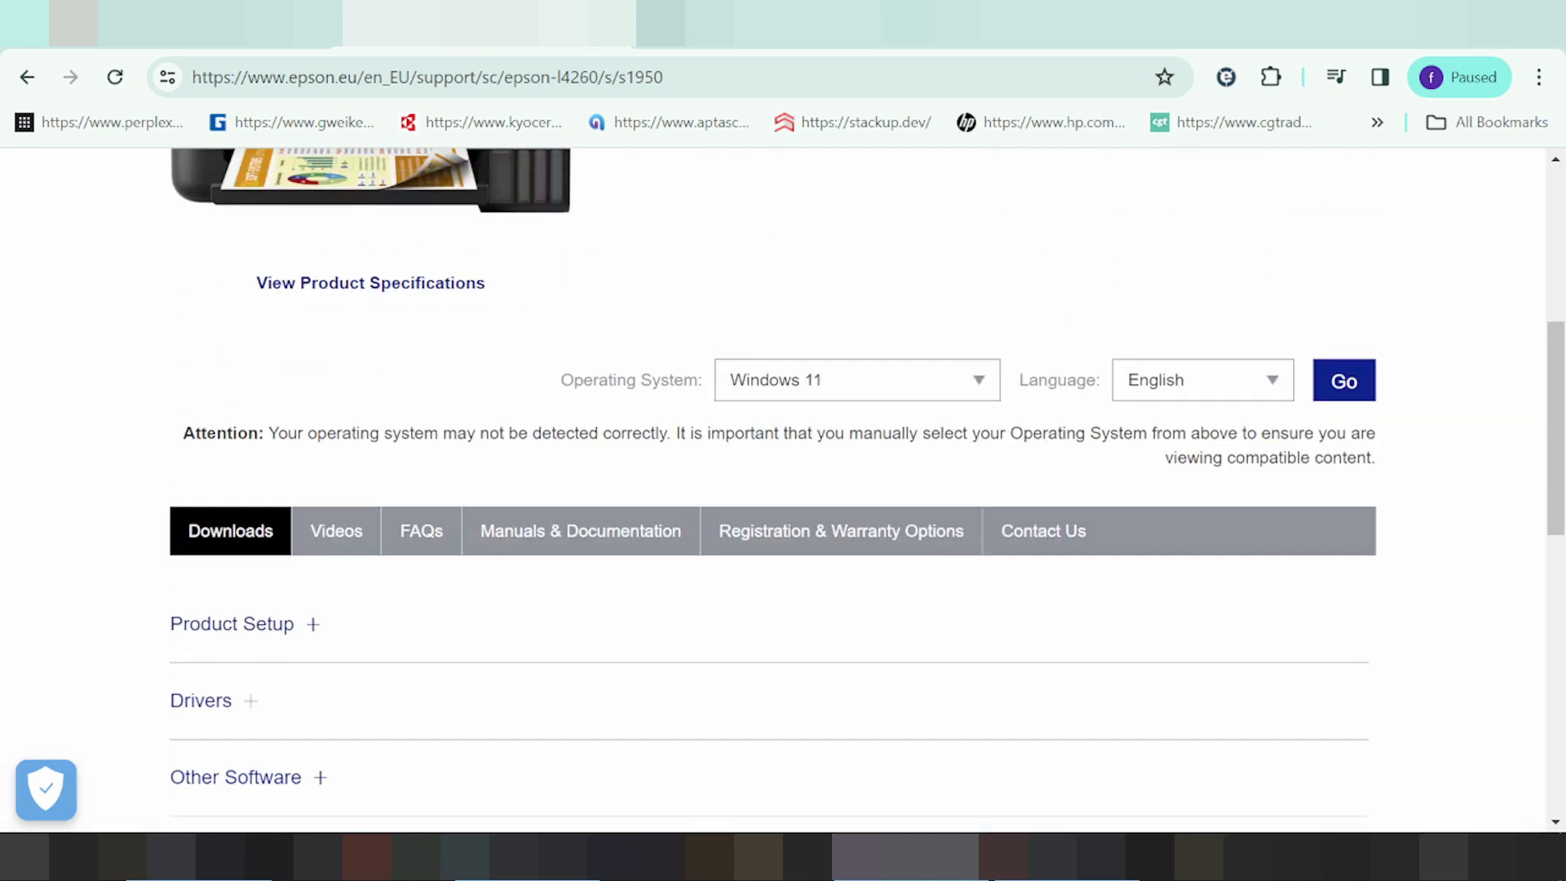
click(1343, 380)
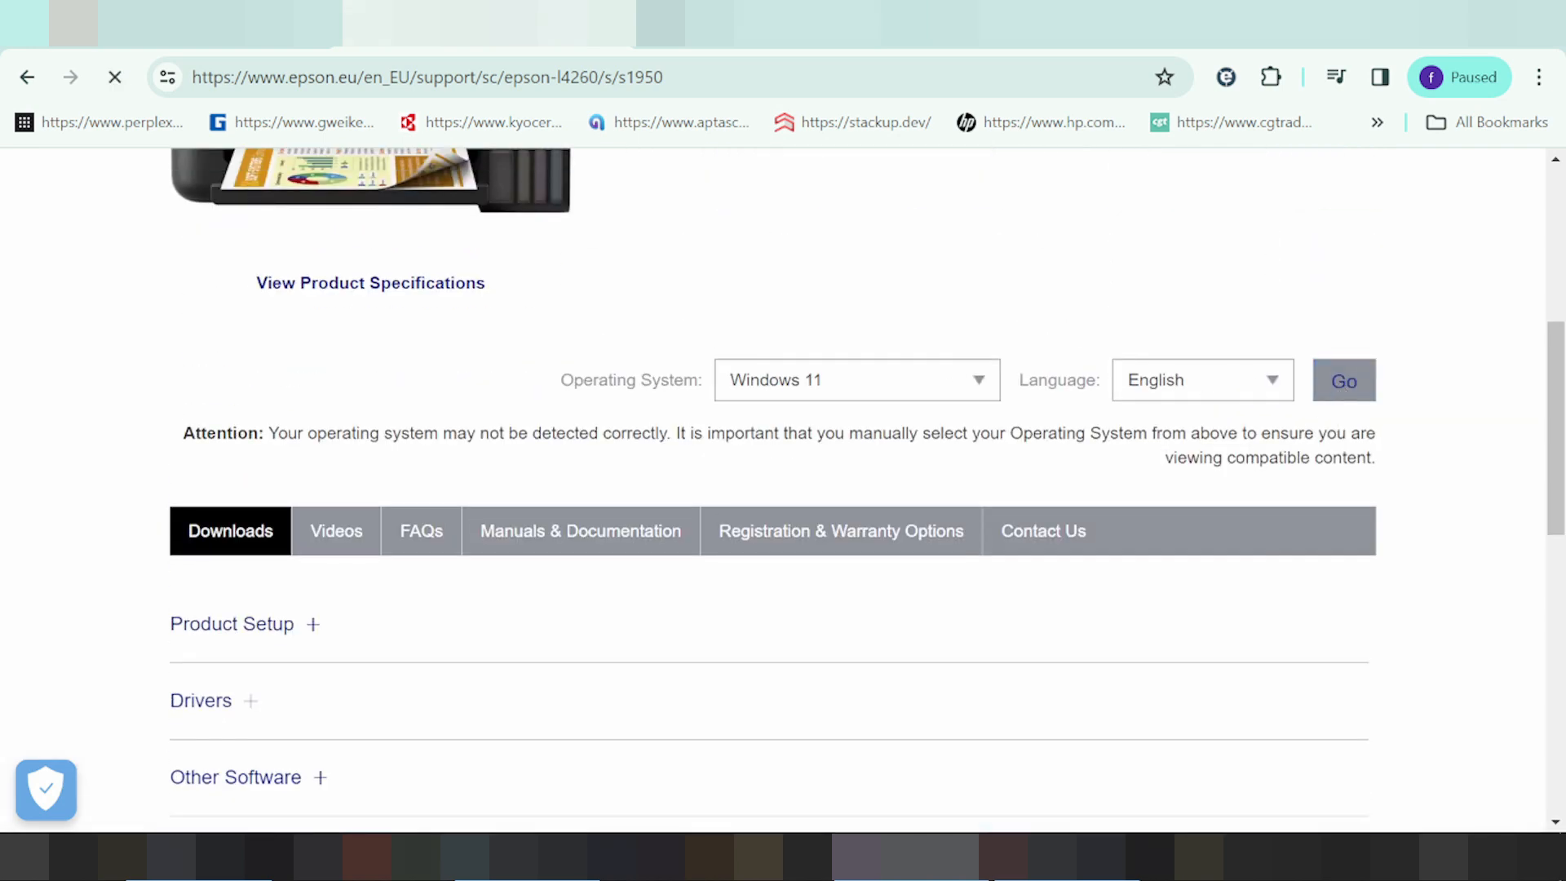
Expand the Product Setup and Drivers download sections of the Windows 11 list.
click(1342, 380)
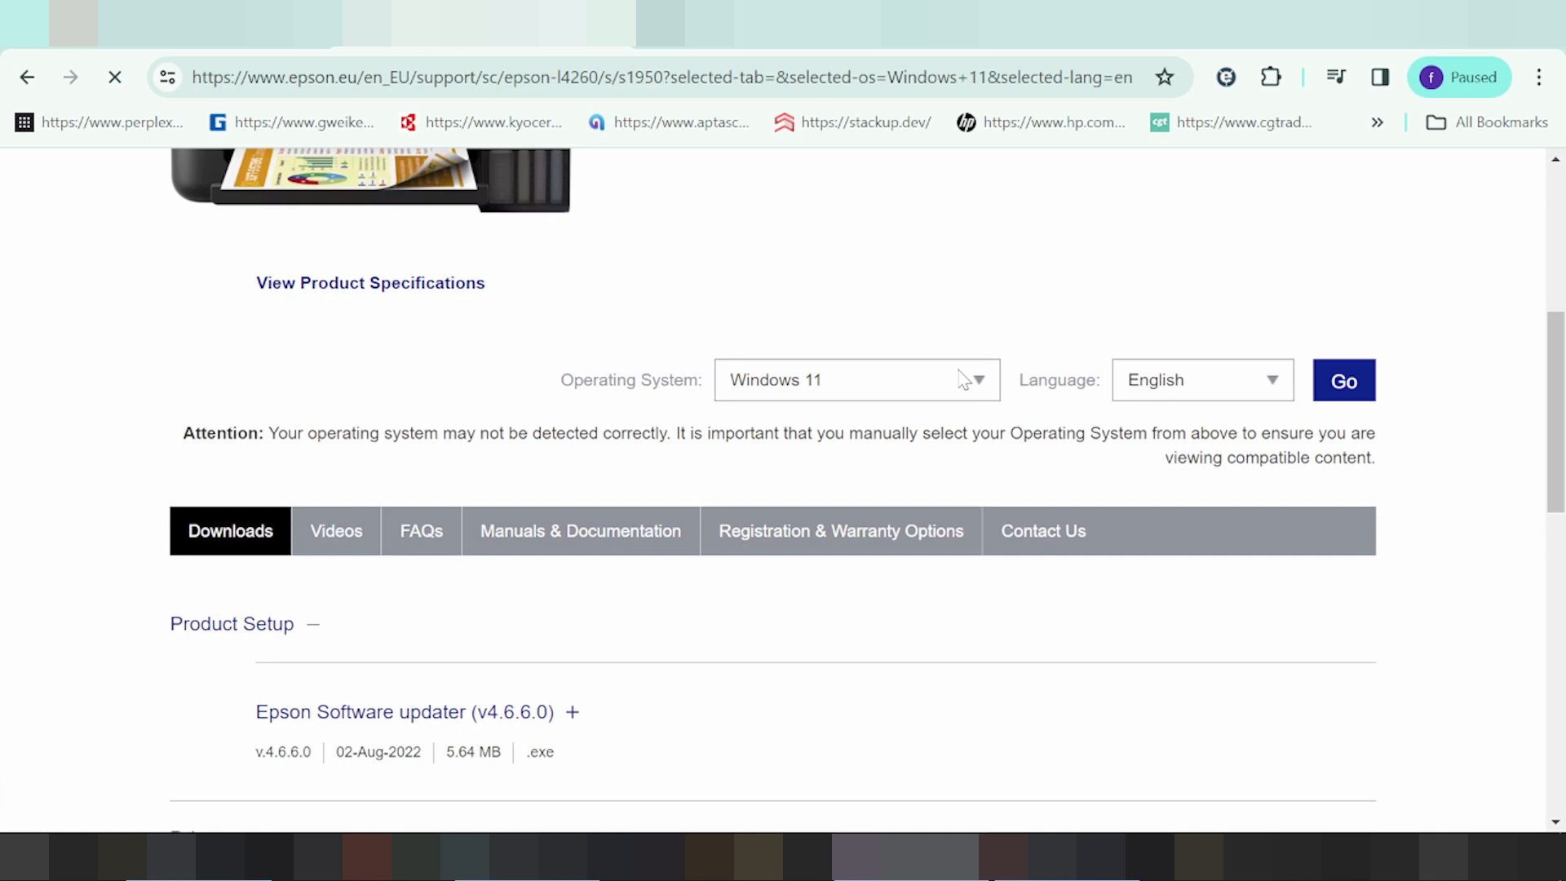
scroll(down, 3)
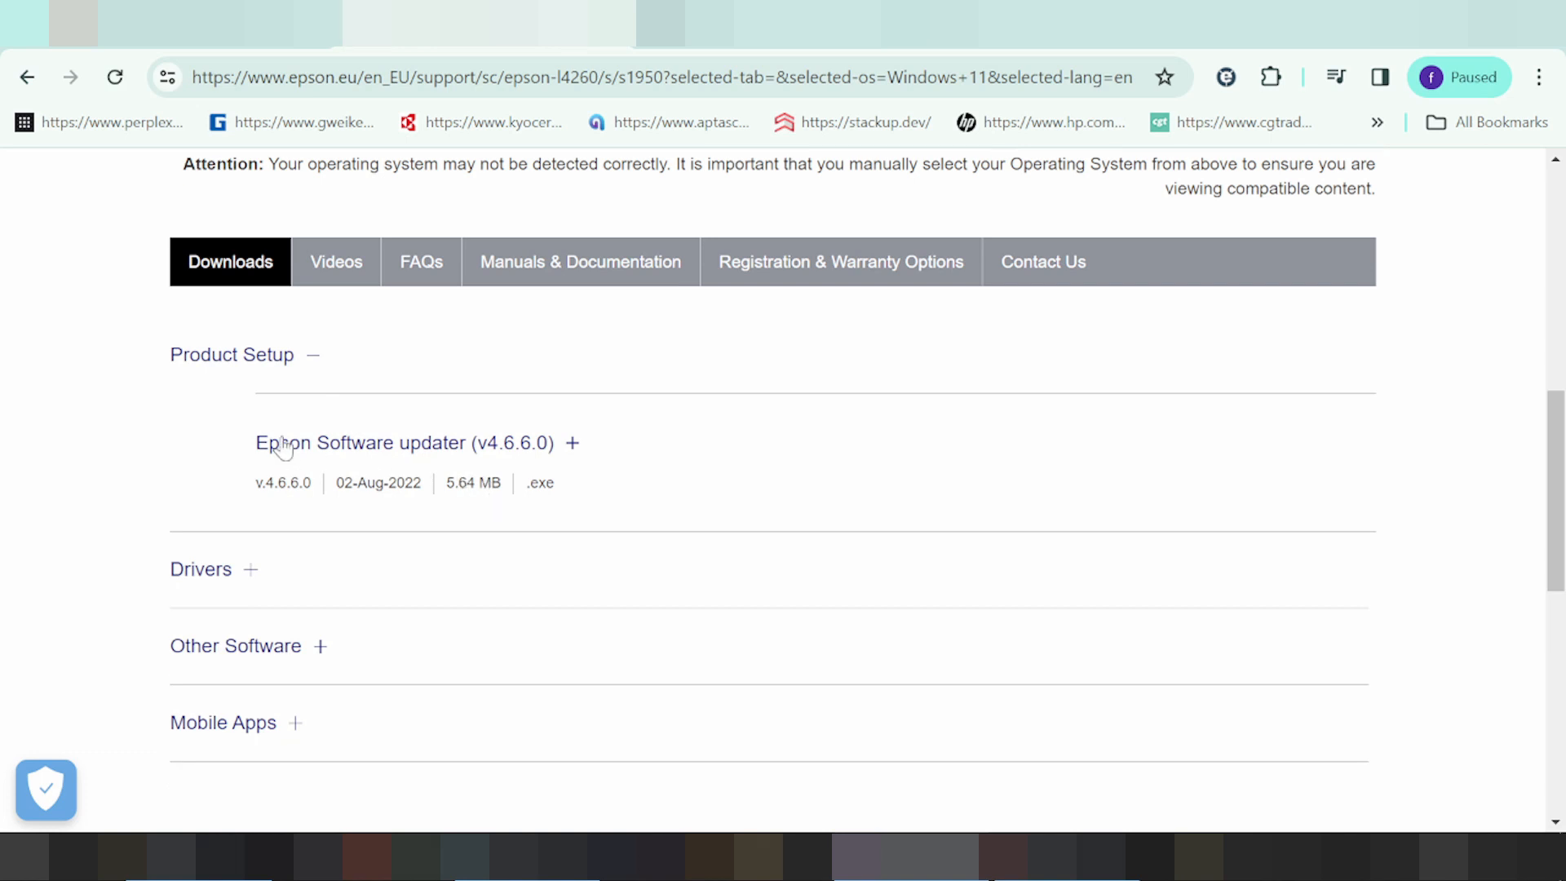
mouse_move(575, 442)
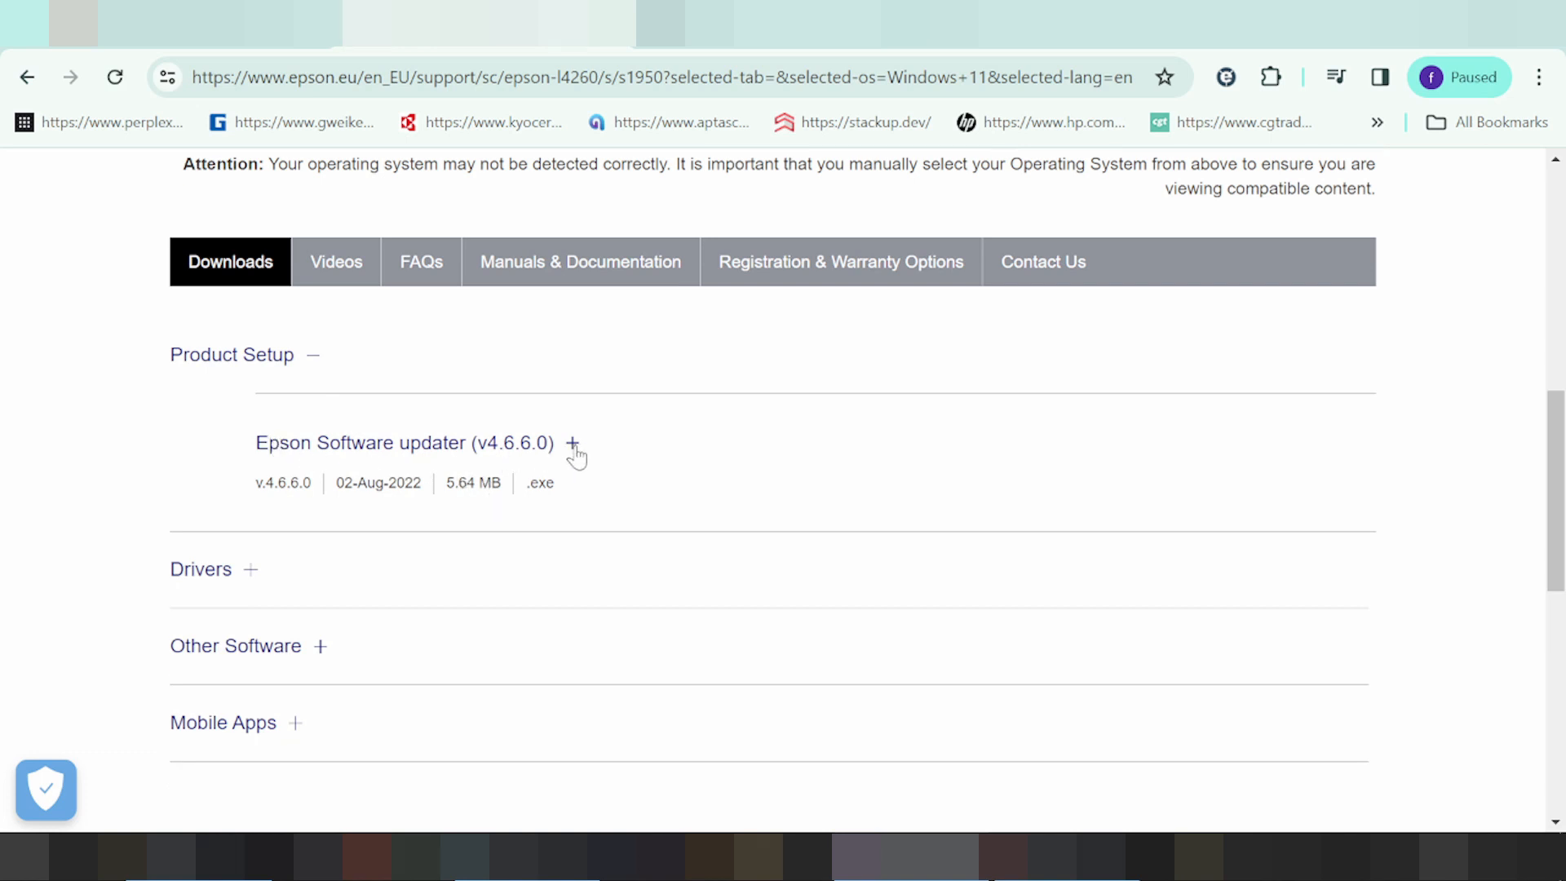
click(201, 568)
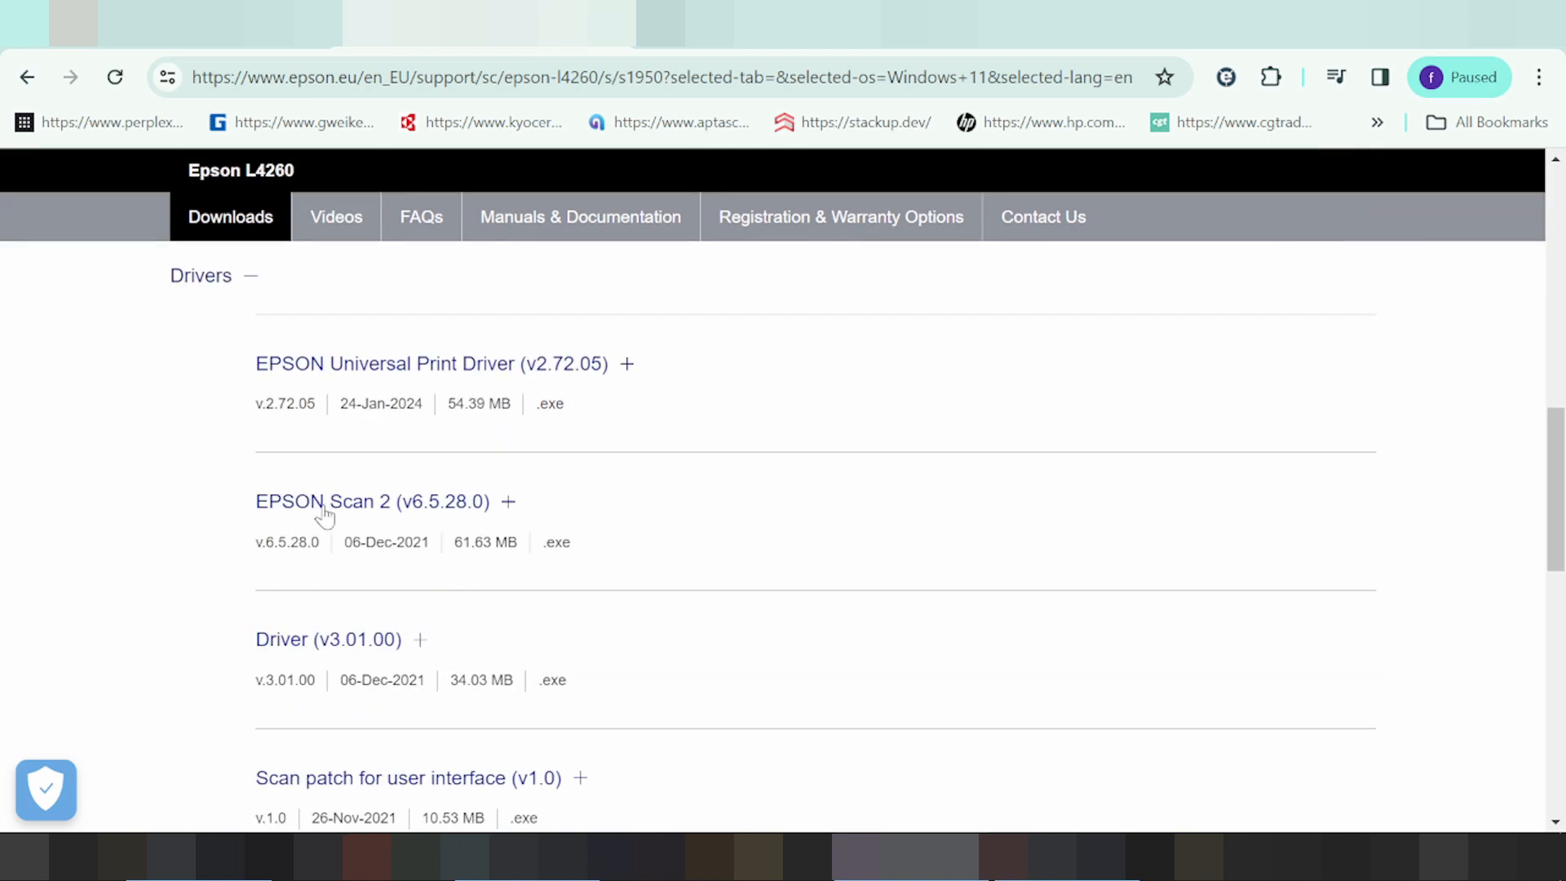
Expand the EPSON Universal Print Driver (v2.72.05) details and start its download.
click(627, 364)
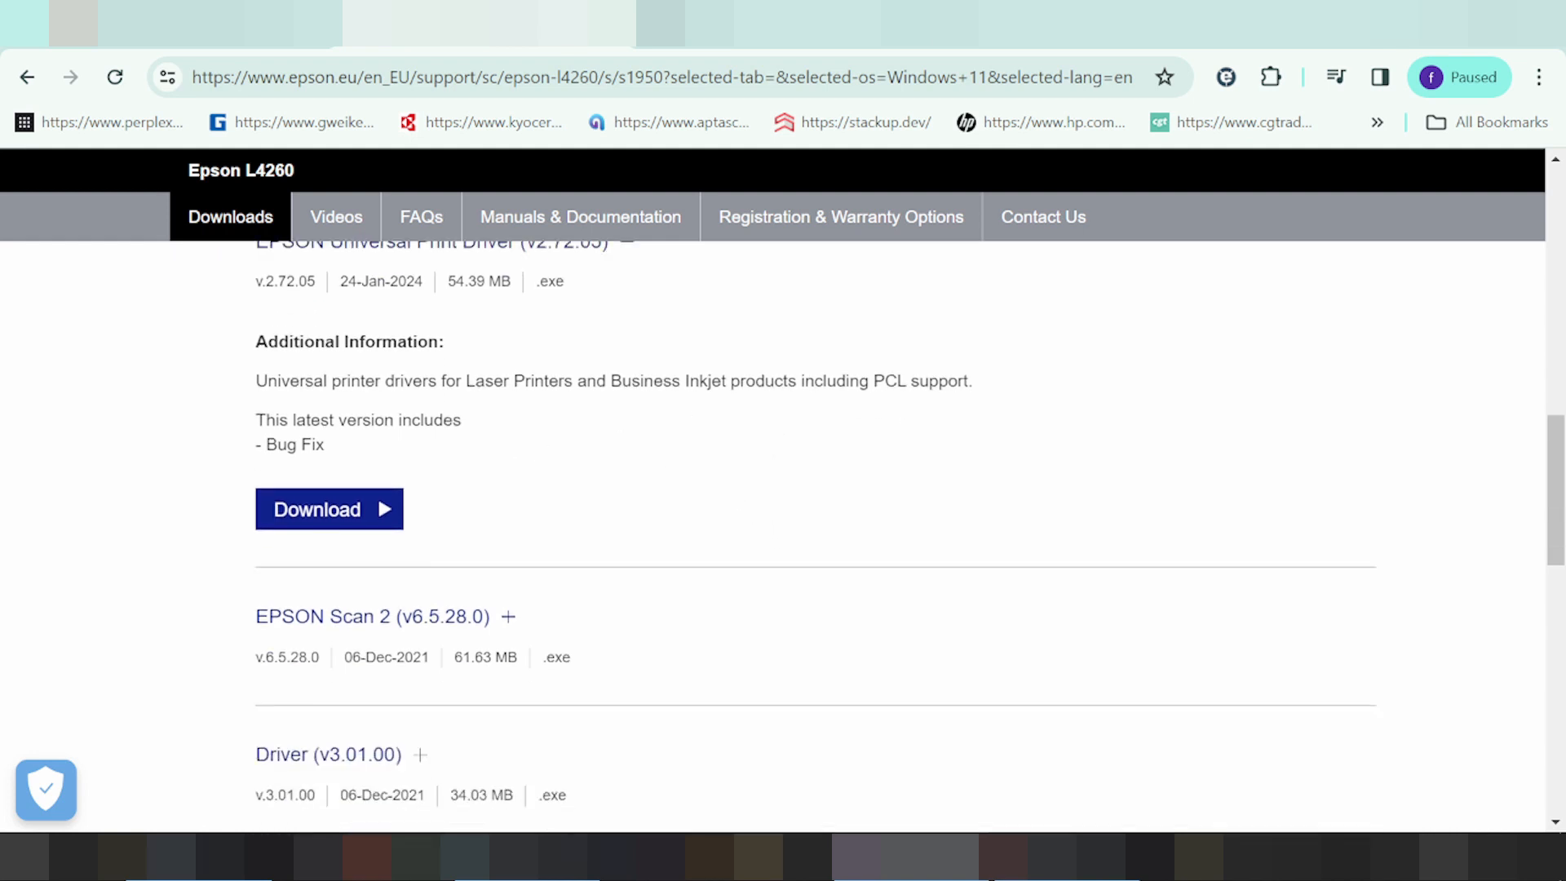
scroll(down, 3)
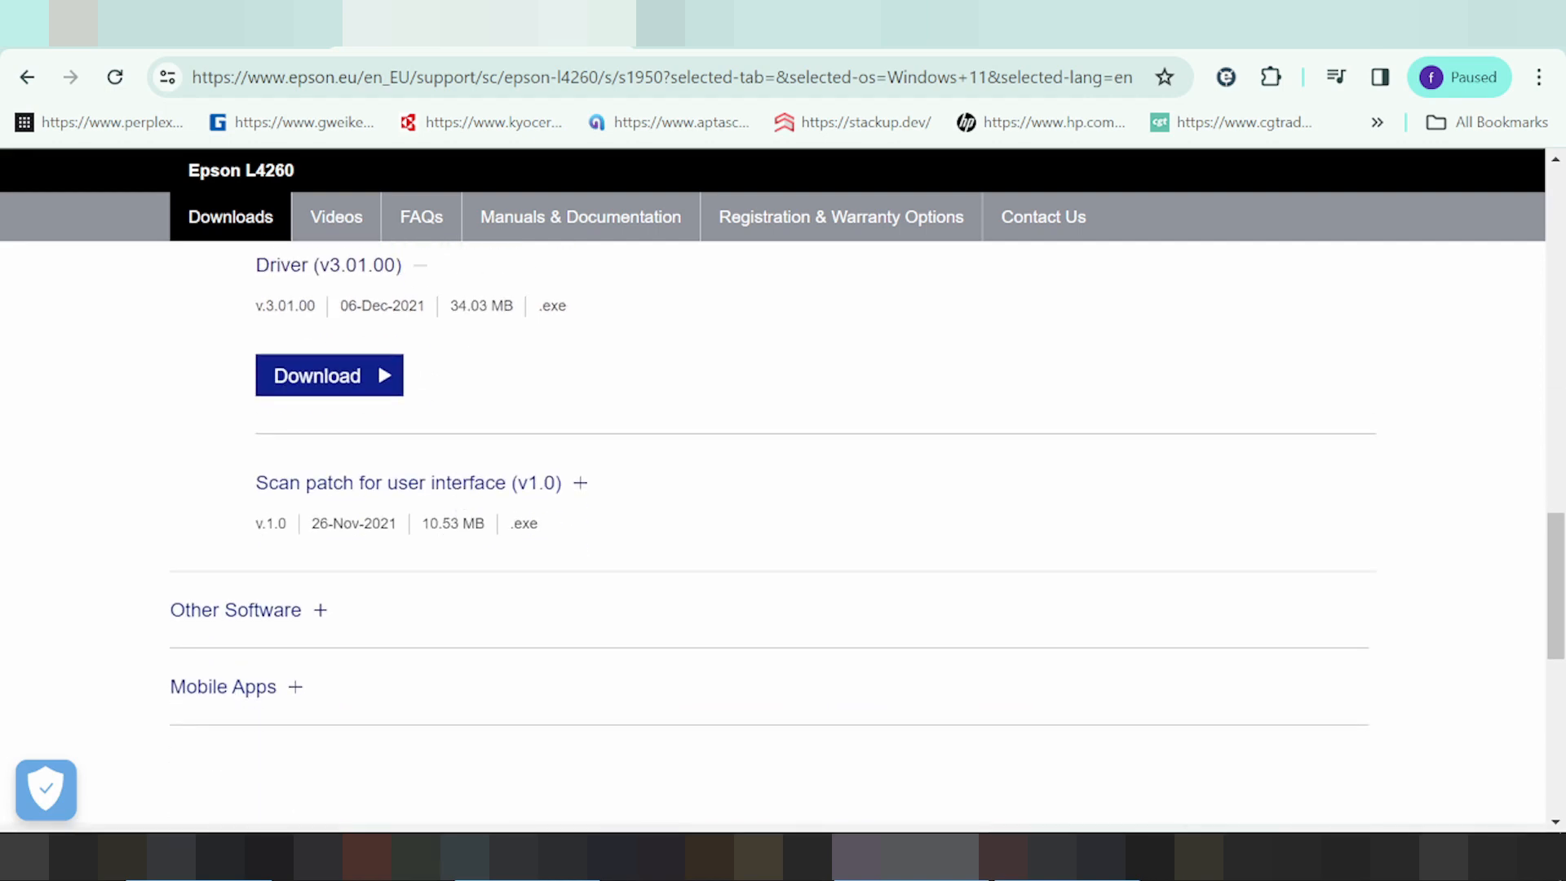
scroll(down, 3)
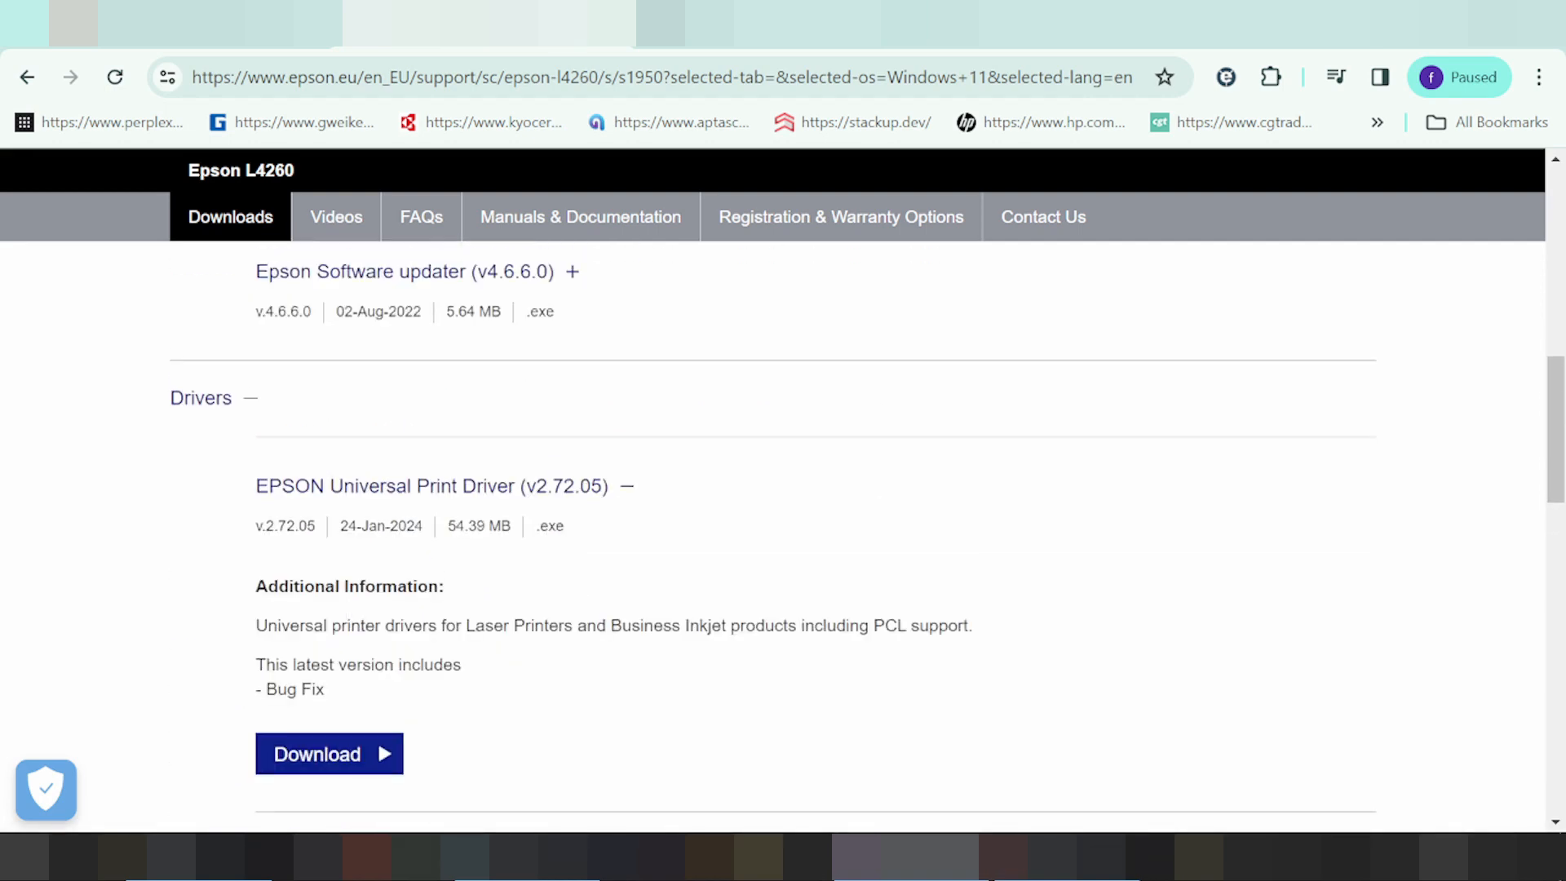
scroll(down, 3)
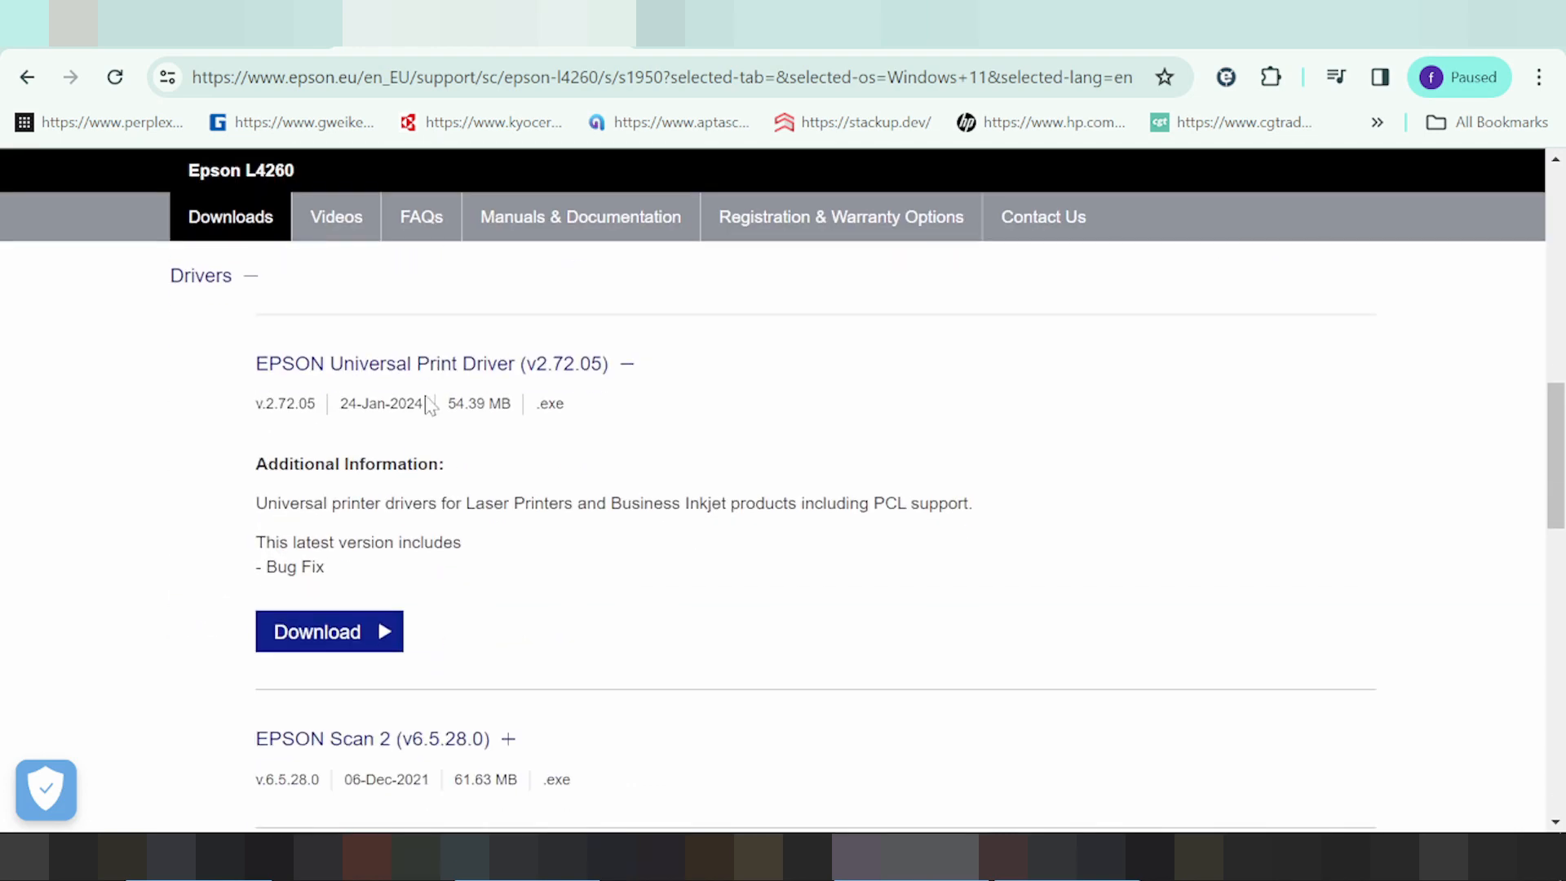
mouse_move(429, 410)
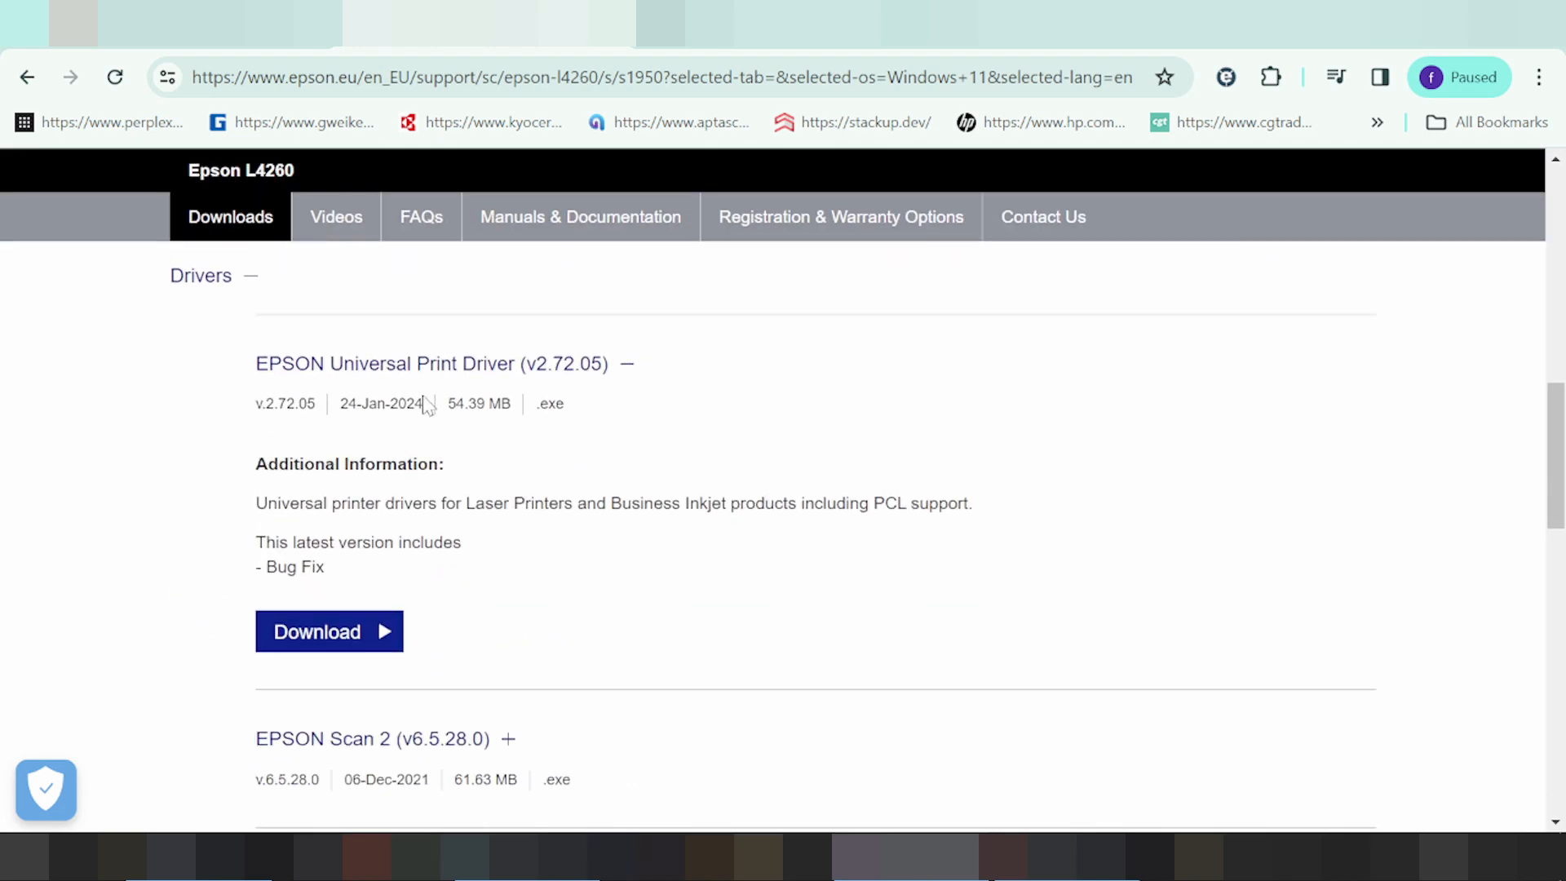
scroll(down, 3)
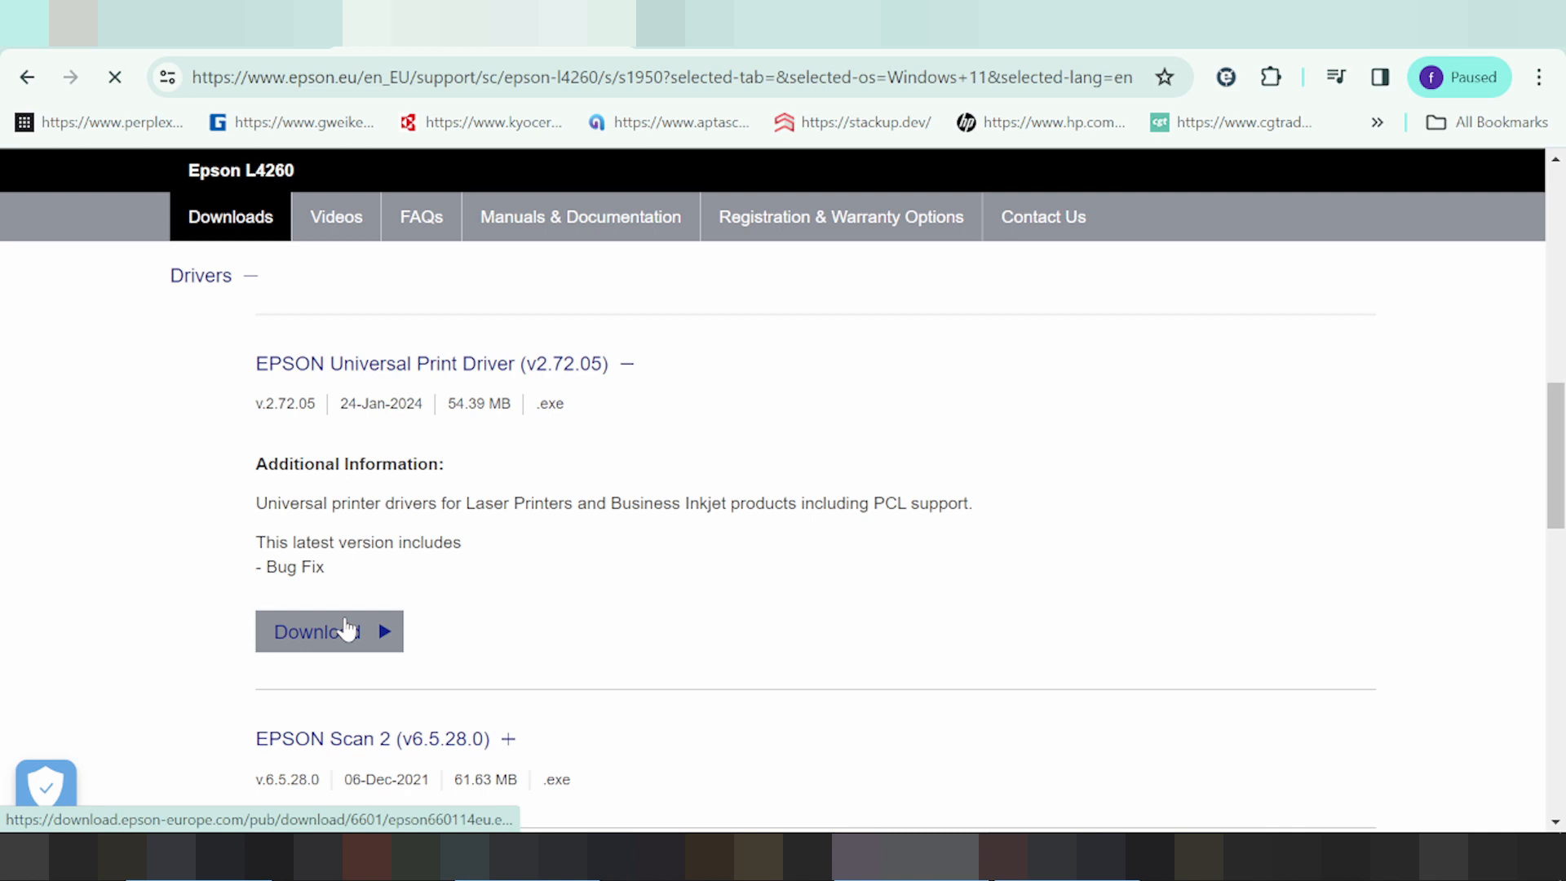
click(328, 631)
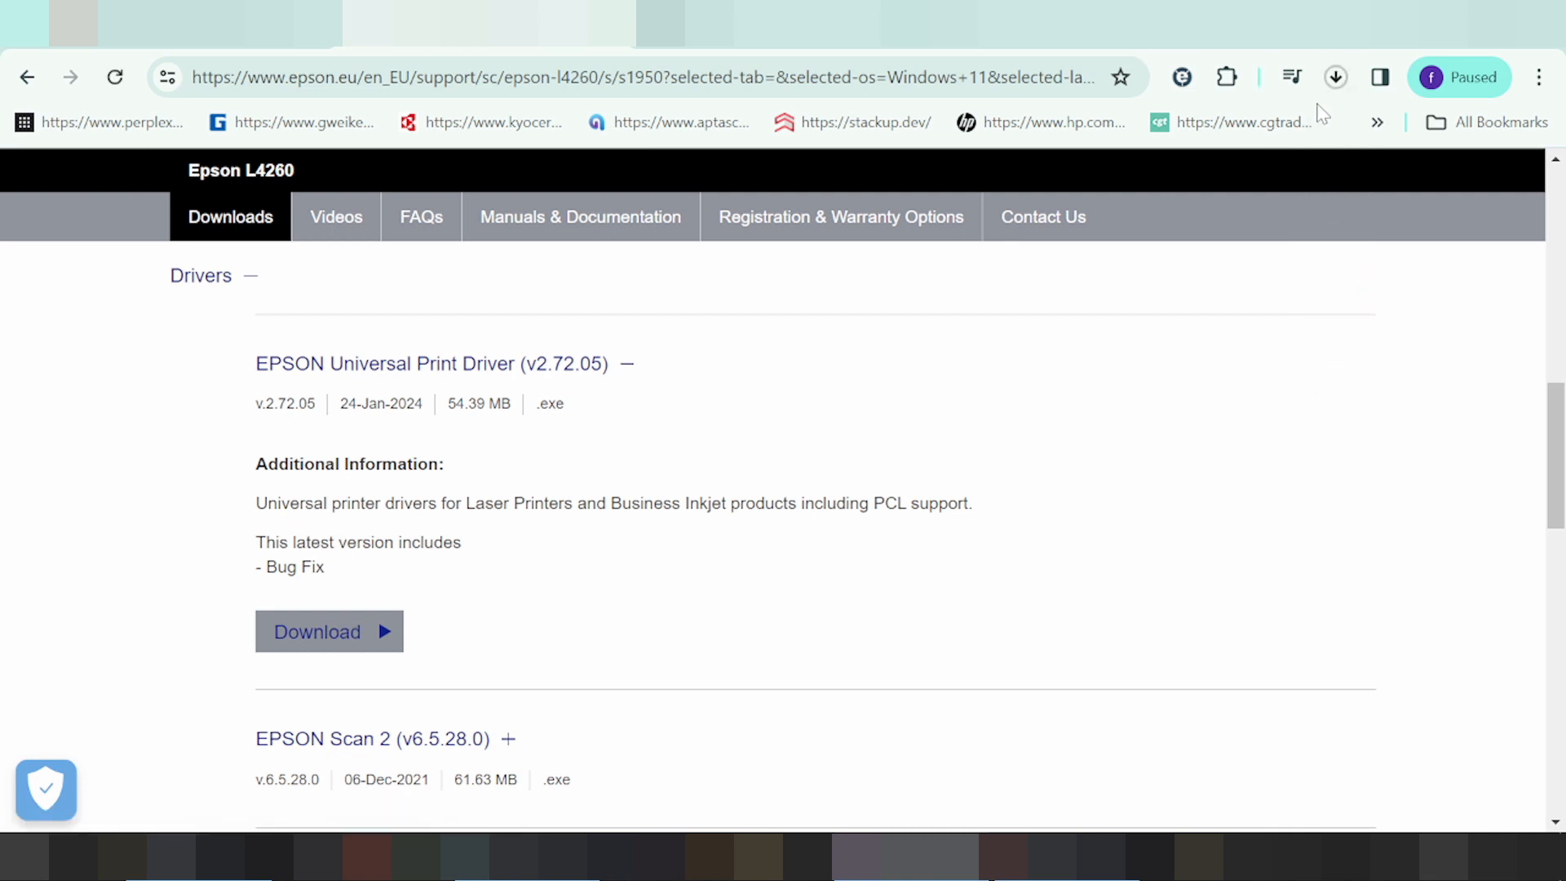
mouse_move(1187, 333)
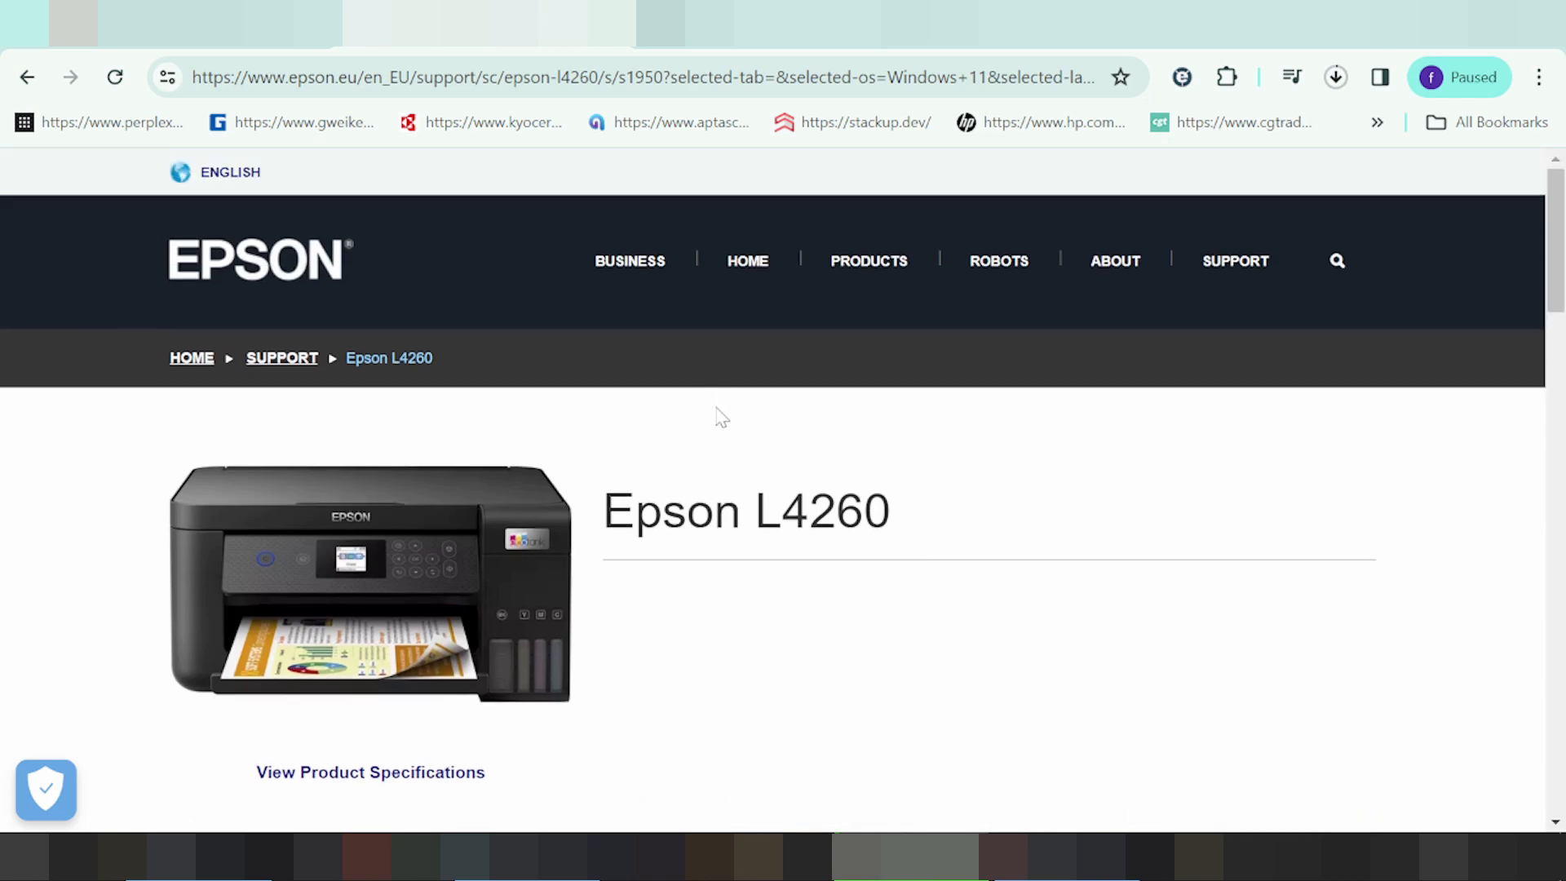
scroll(down, 3)
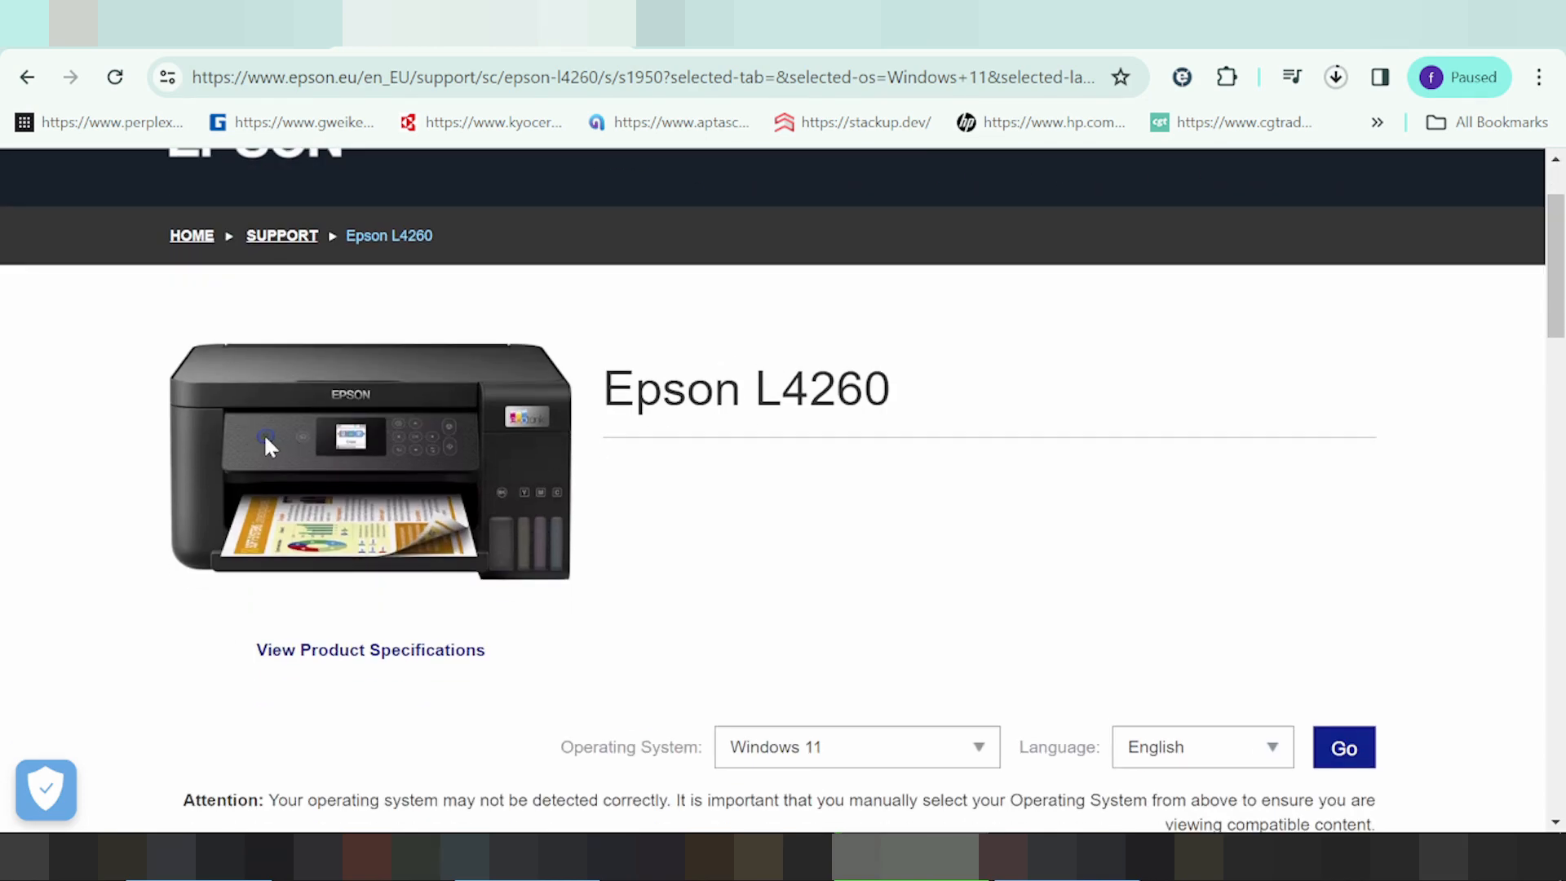
mouse_move(266, 443)
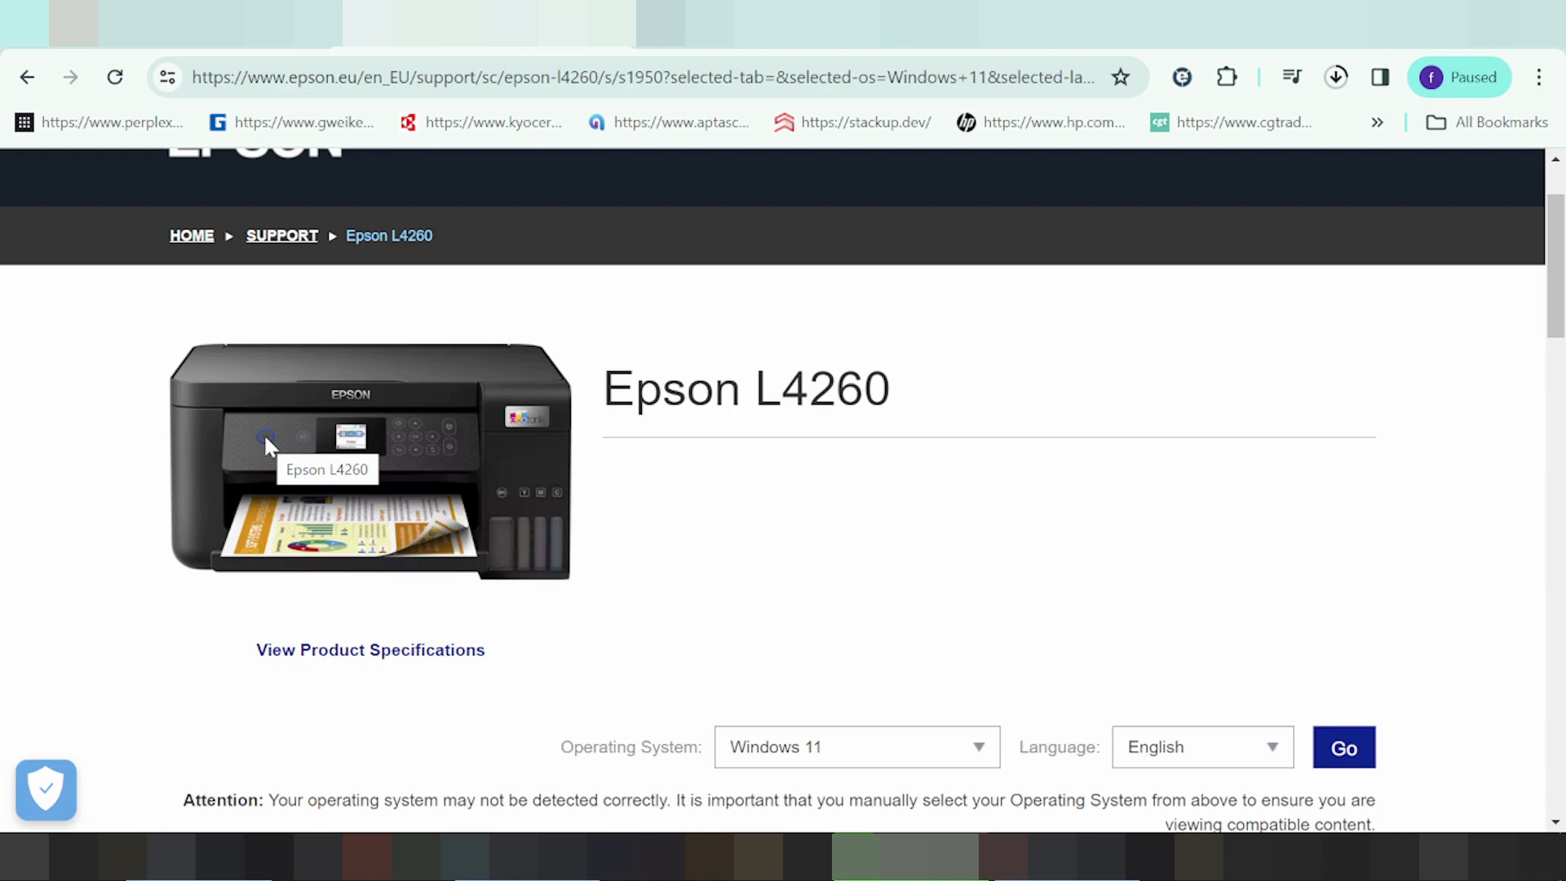
mouse_move(1298, 217)
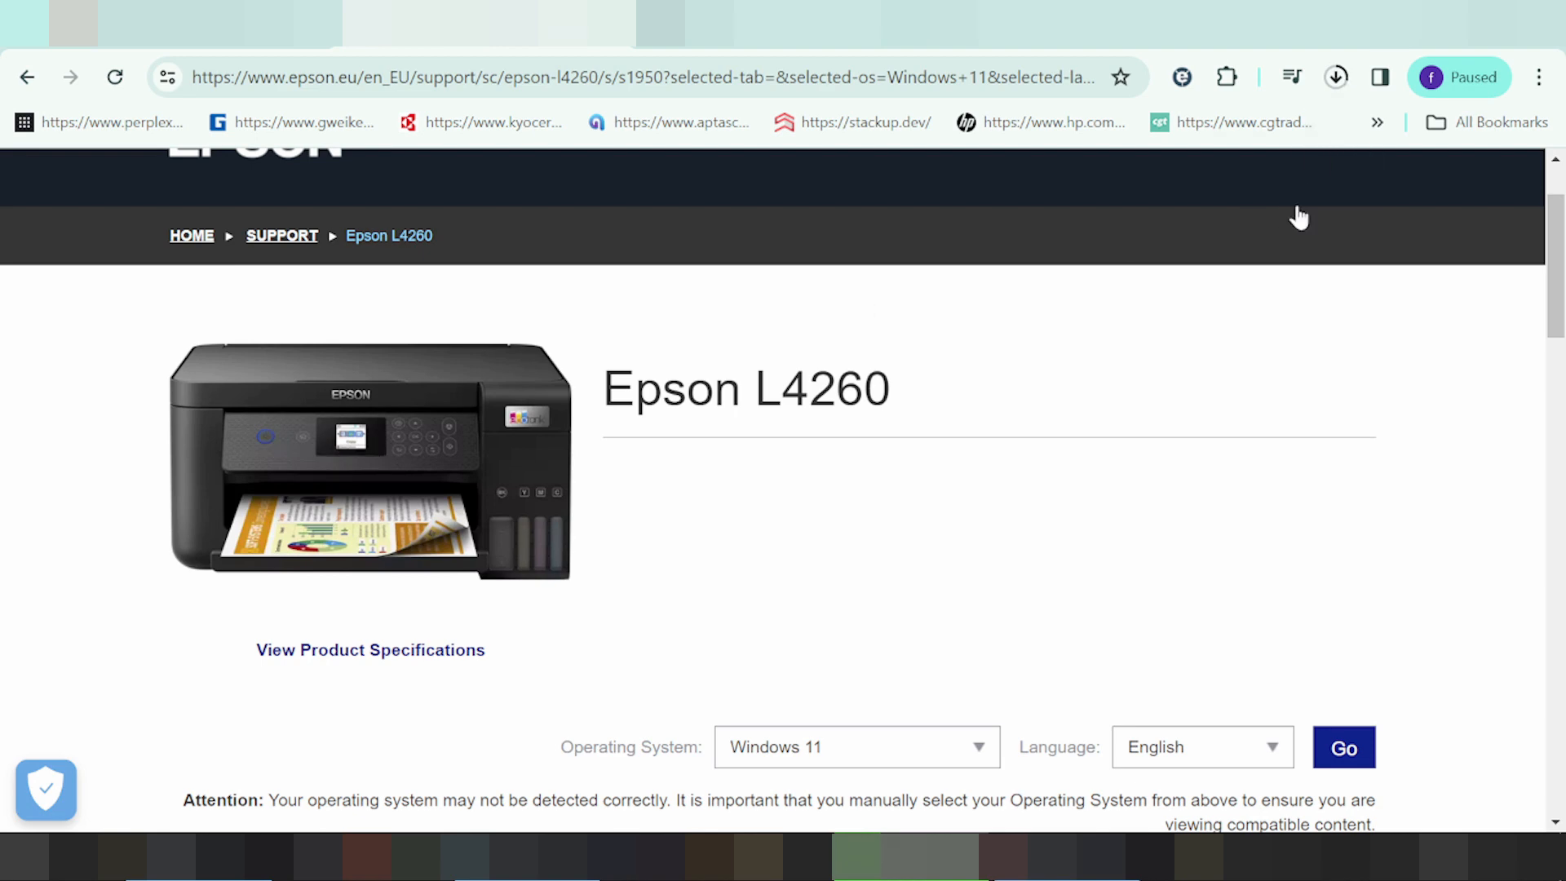
mouse_move(1271, 302)
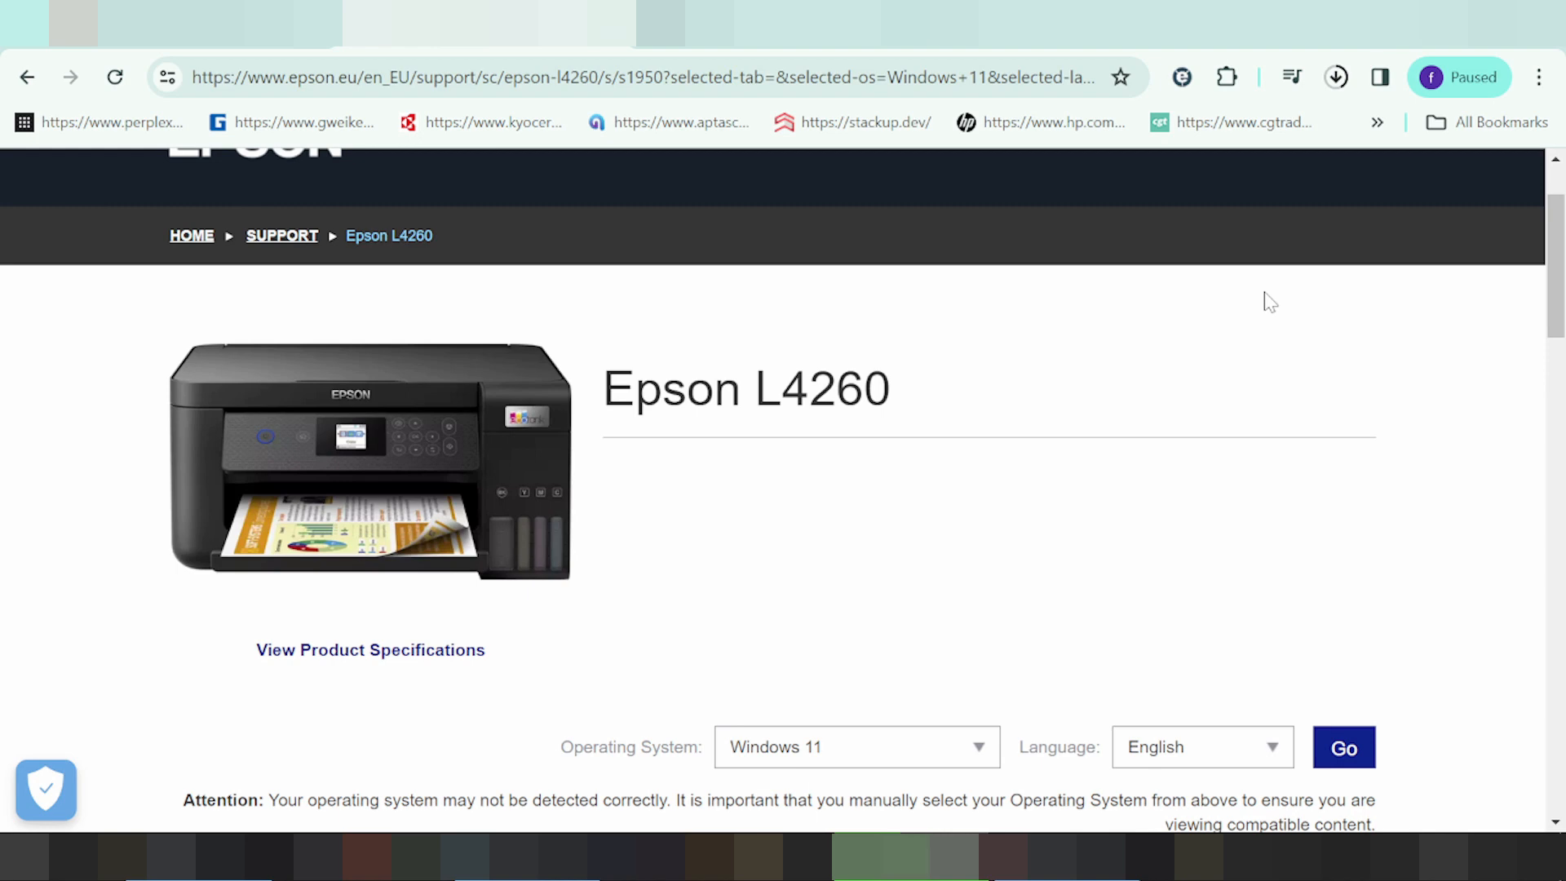
mouse_move(612, 579)
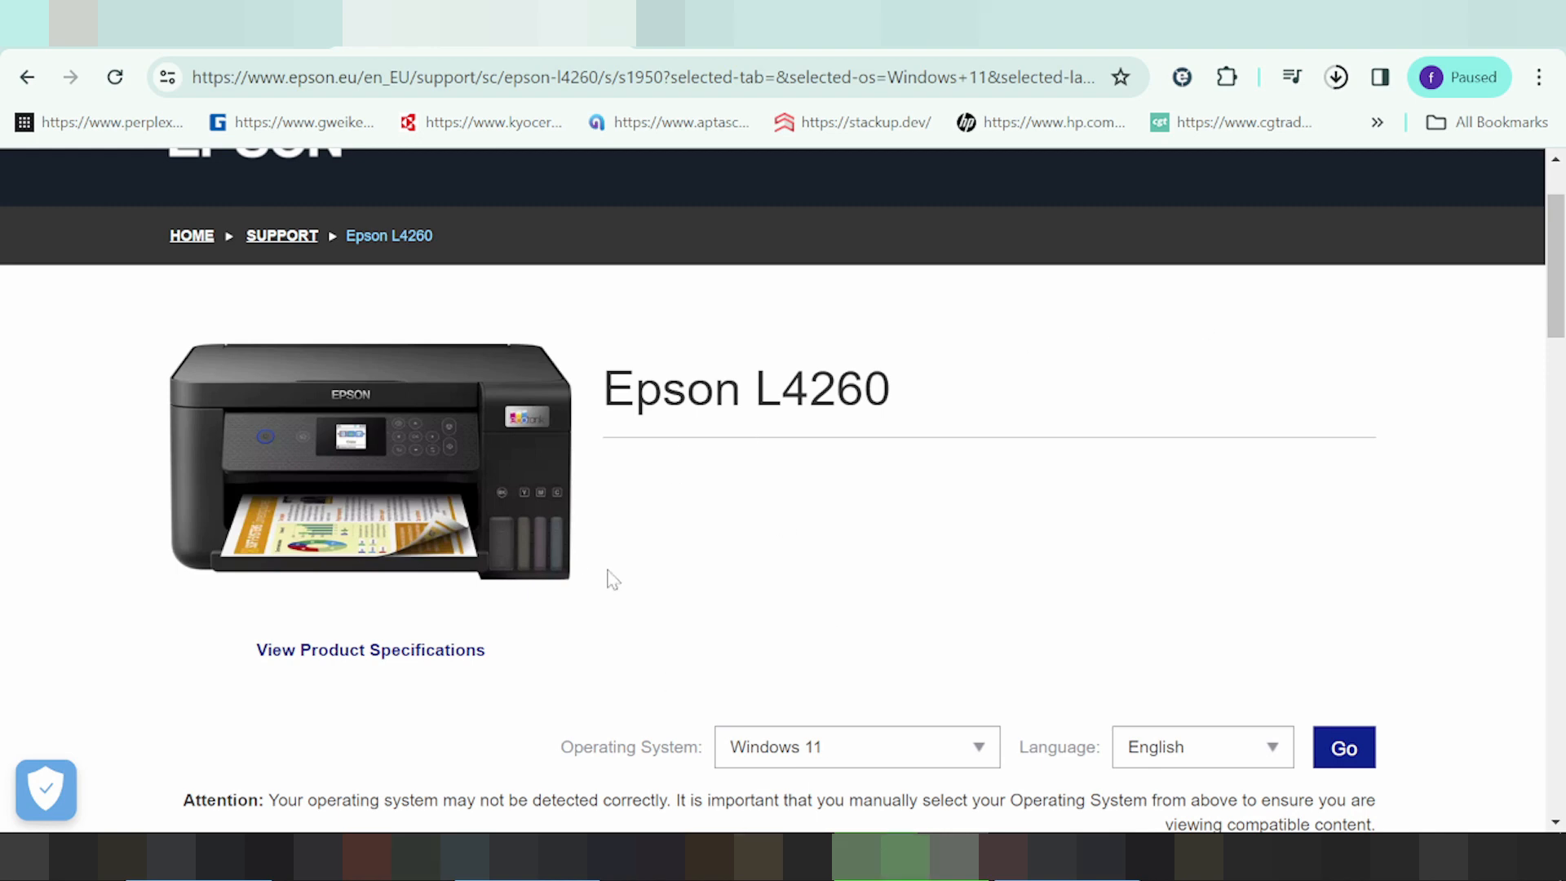